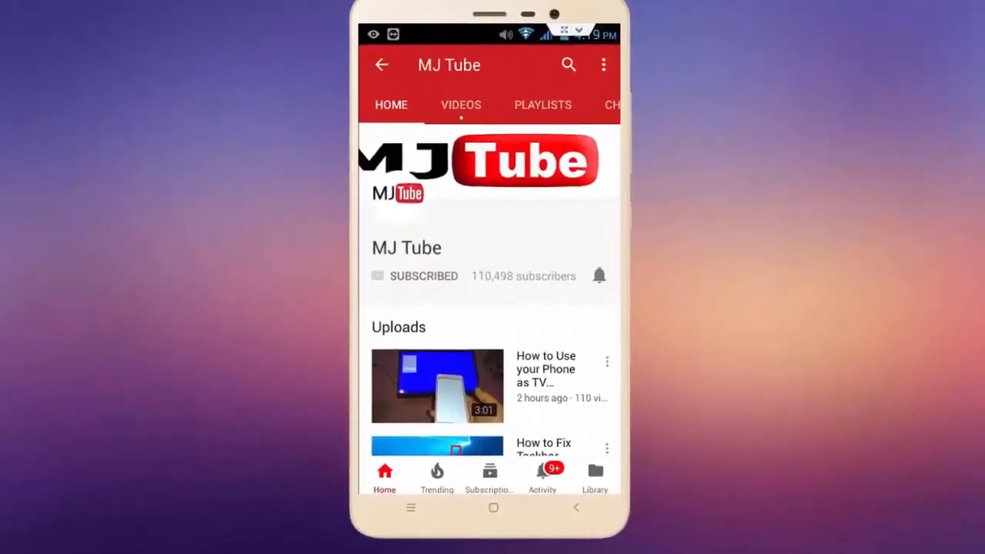
Step: View HD Graphics 2000 details in Information Center, then open Intel's downloads page in a new tab
left_click(599, 276)
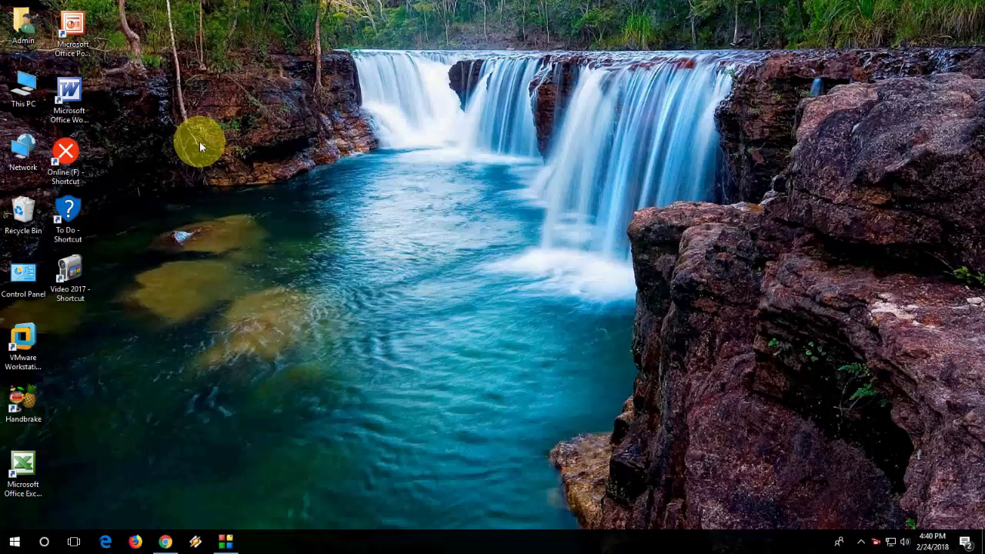
mouse_move(207, 165)
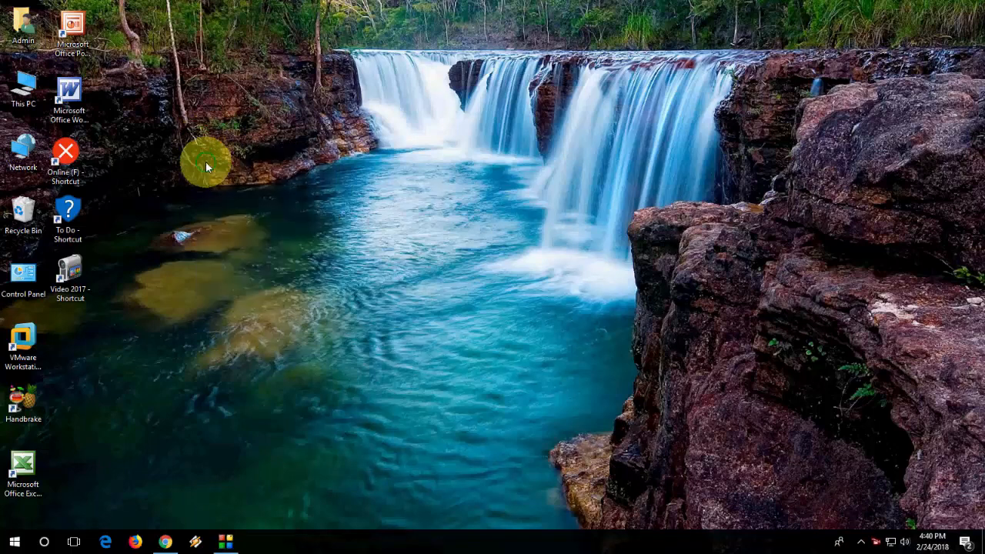
mouse_move(227, 204)
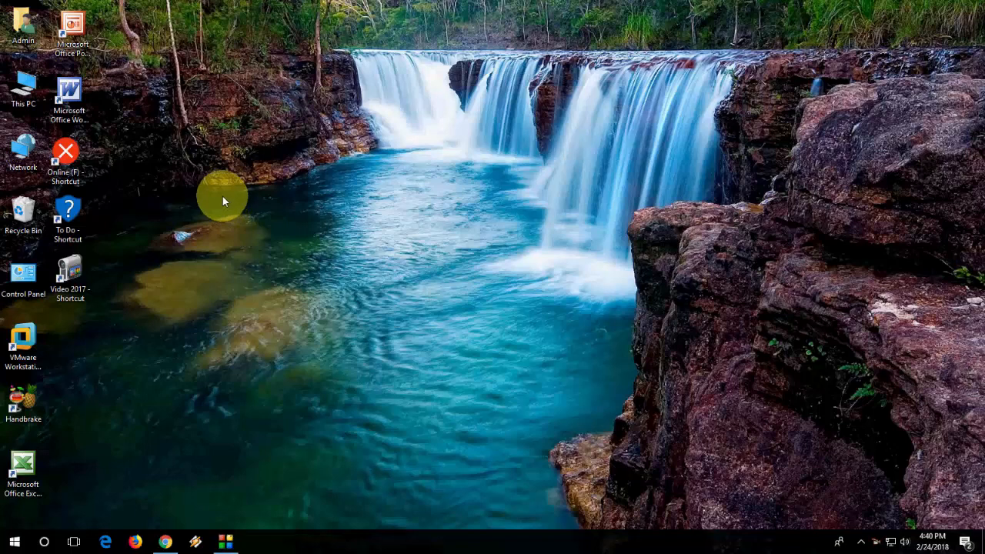
mouse_move(220, 182)
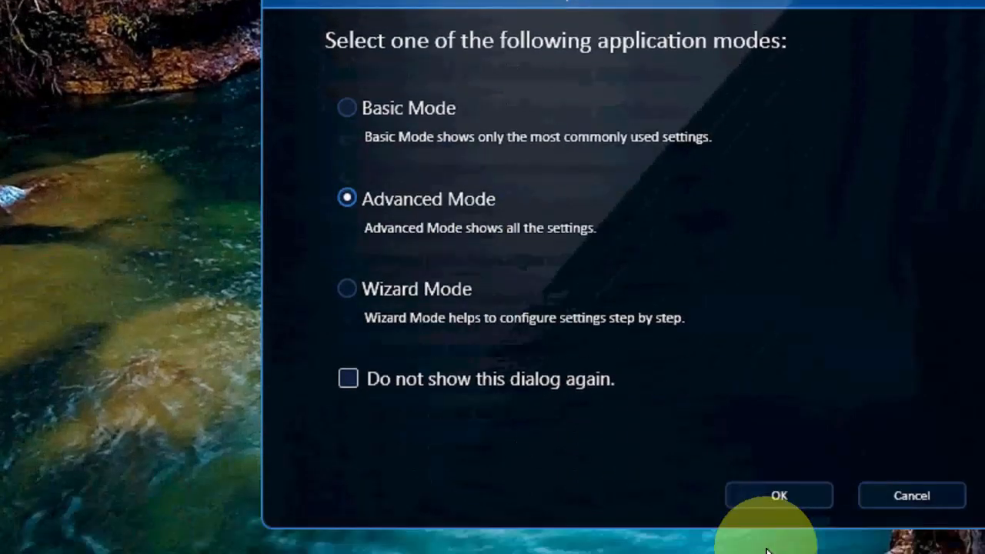
left_click(779, 495)
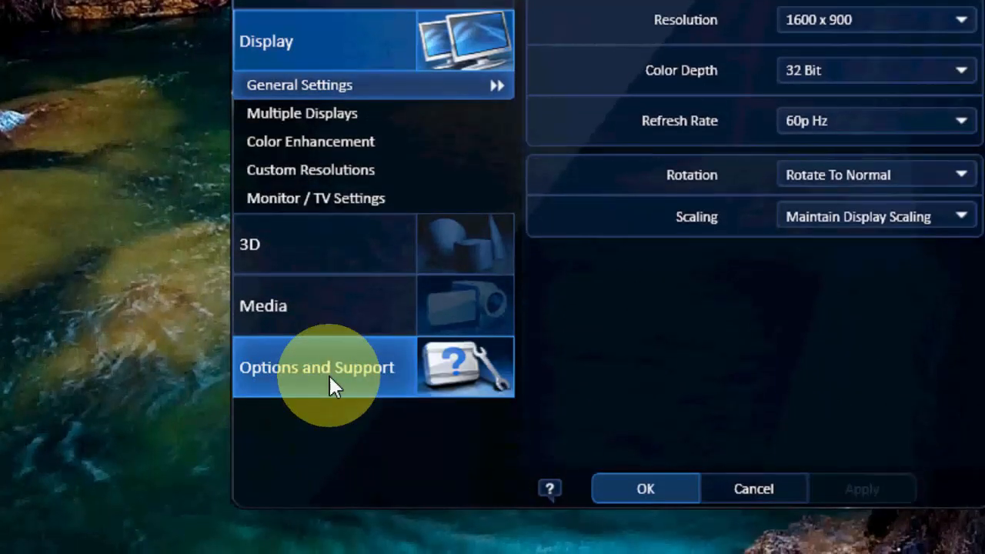
left_click(317, 367)
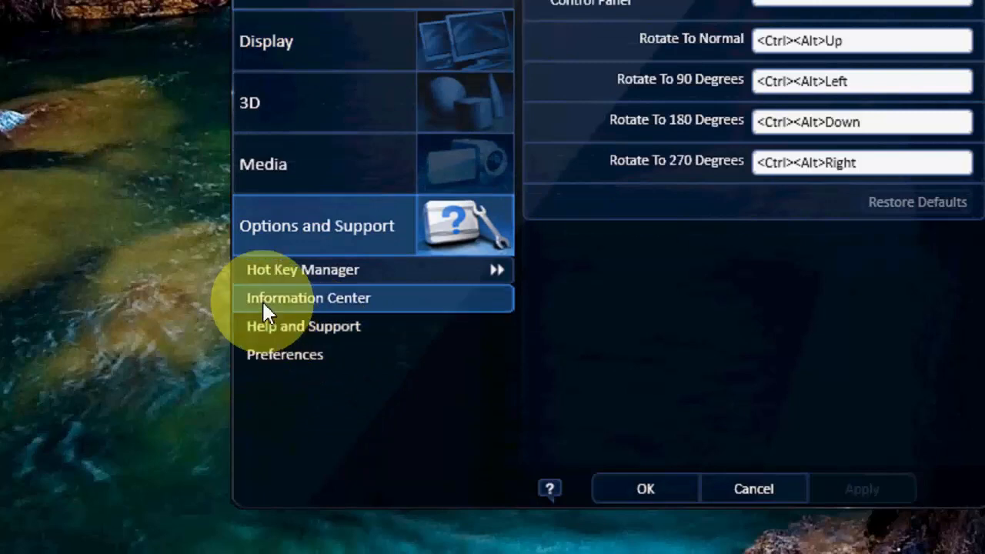
left_click(308, 297)
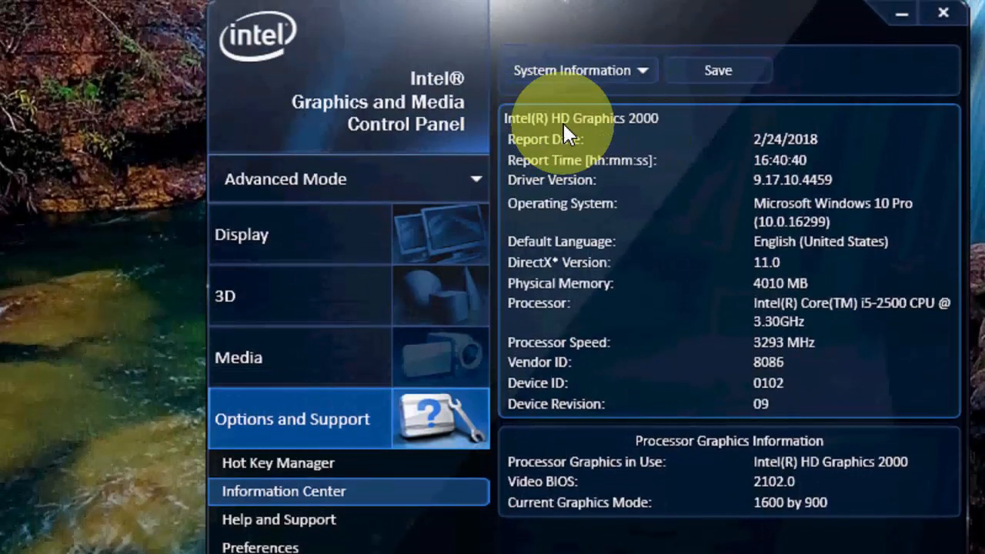
mouse_move(605, 143)
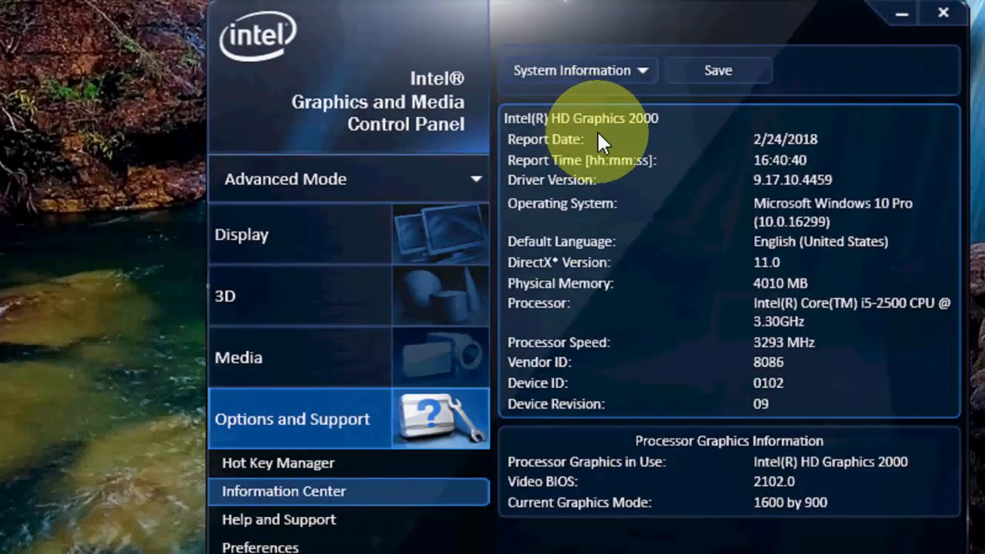
mouse_move(608, 164)
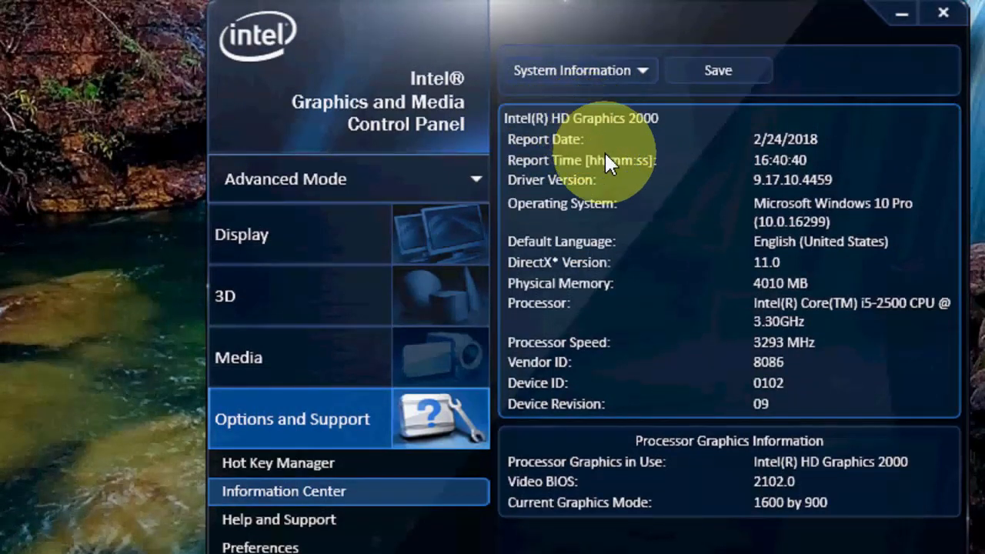
mouse_move(612, 170)
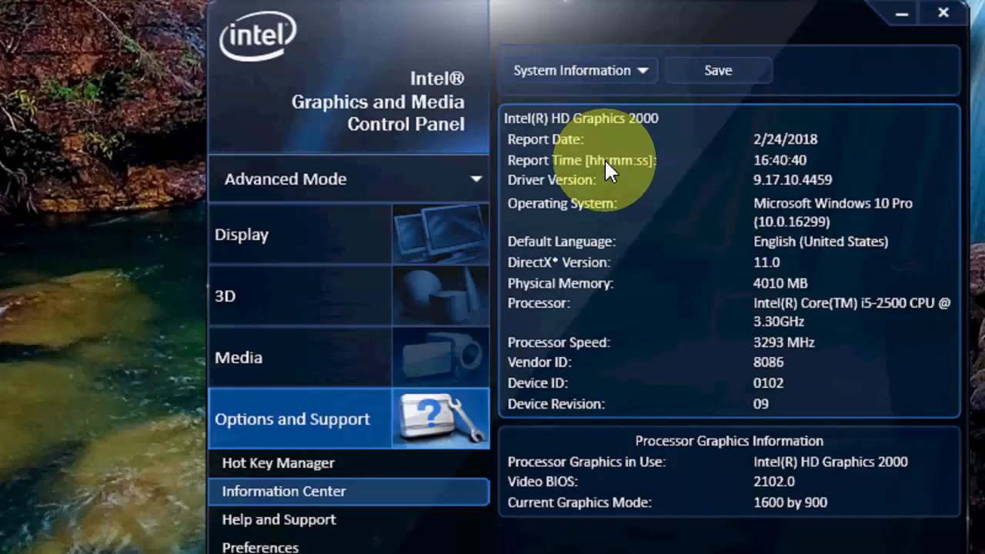
mouse_move(774, 191)
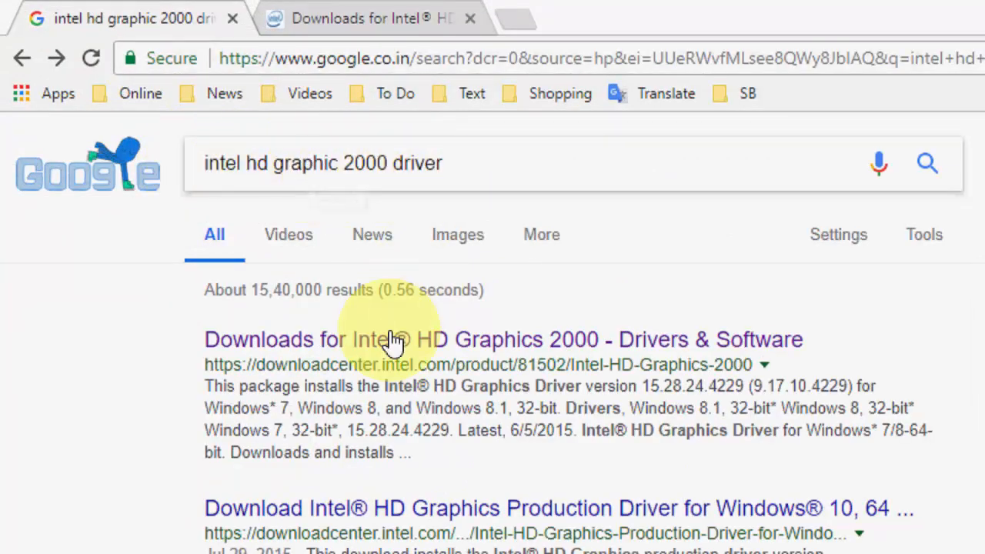
right_click(395, 339)
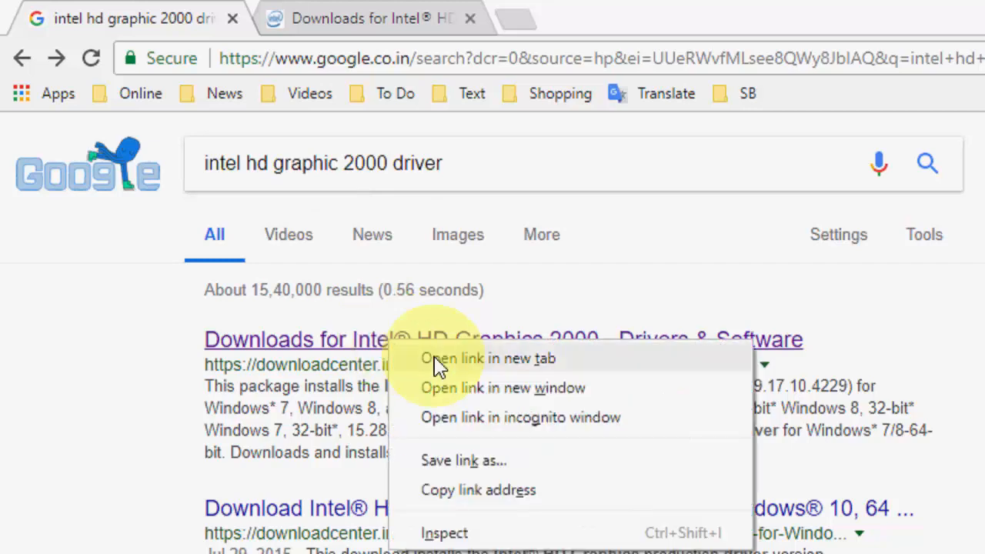
left_click(488, 358)
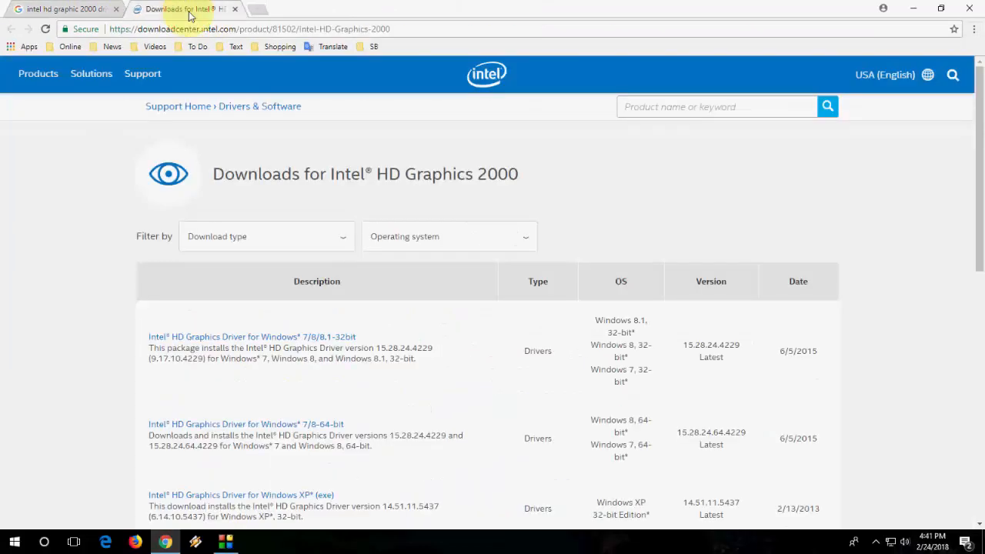
mouse_move(171, 254)
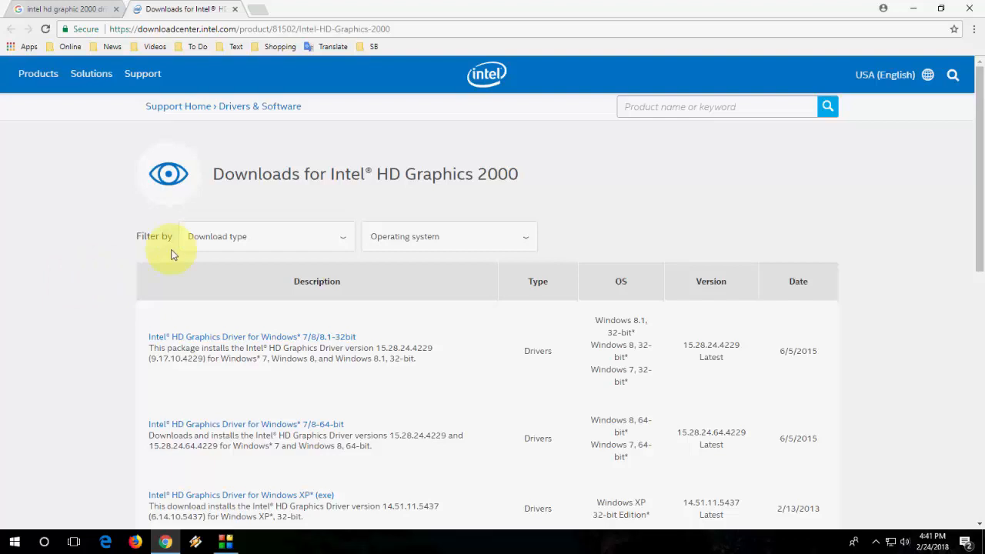
Step: Check the Operating system filter, then open the Intel HD Graphics Driver for Windows 7/8-64-bit page
left_click(267, 236)
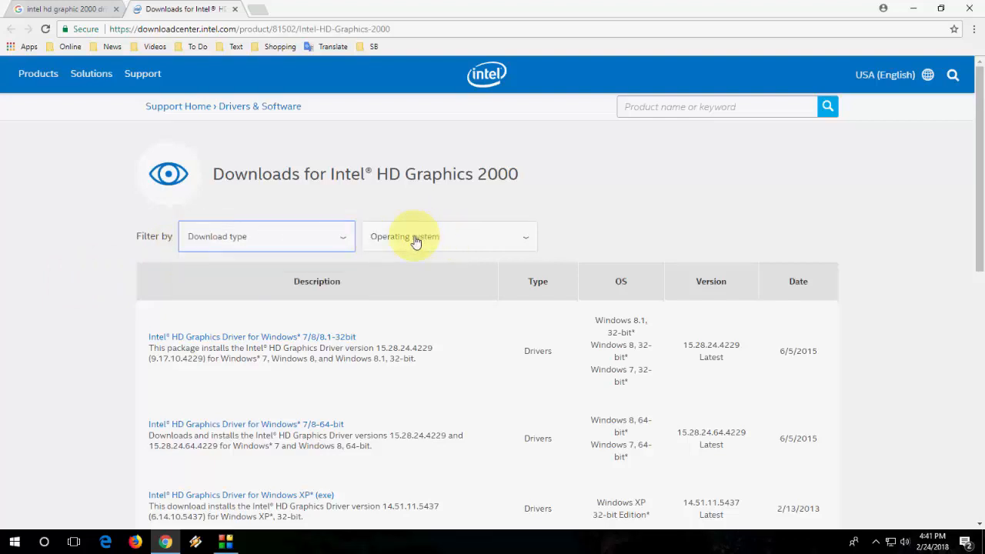
mouse_move(578, 237)
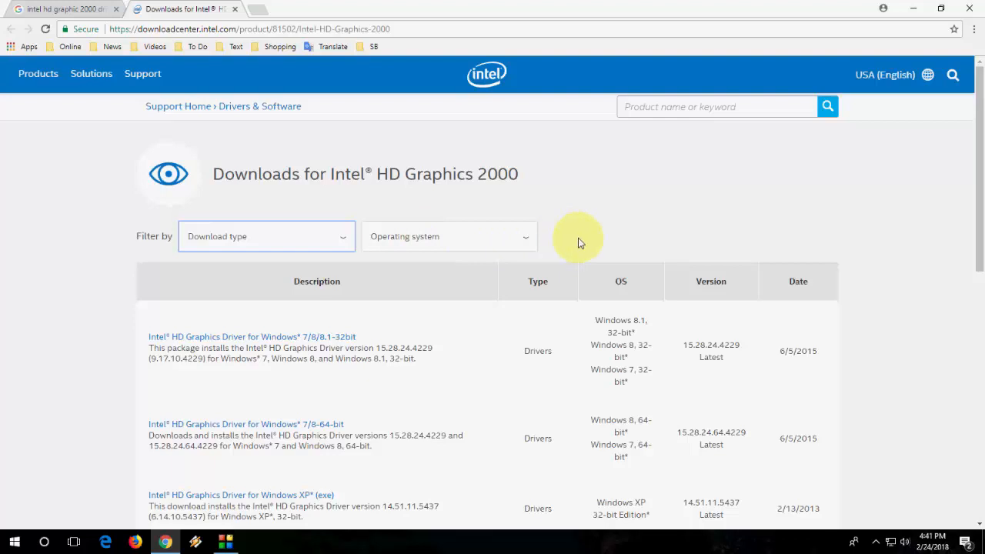
left_click(449, 236)
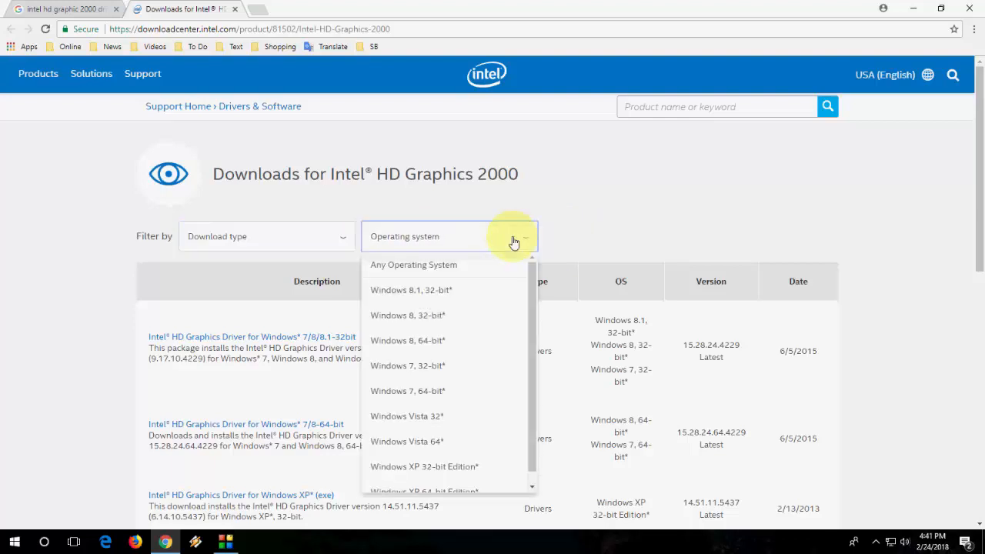
scroll("down", 3)
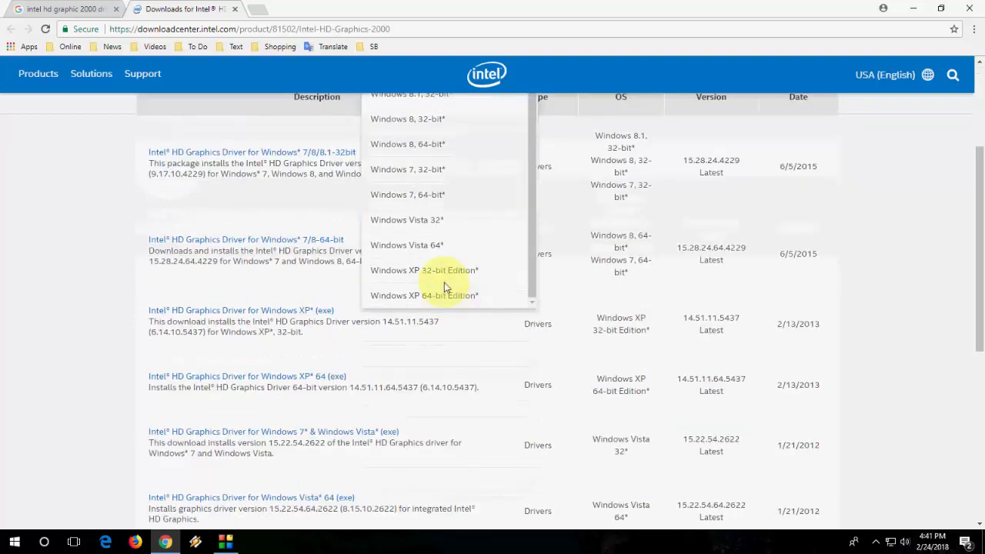
scroll("up", 3)
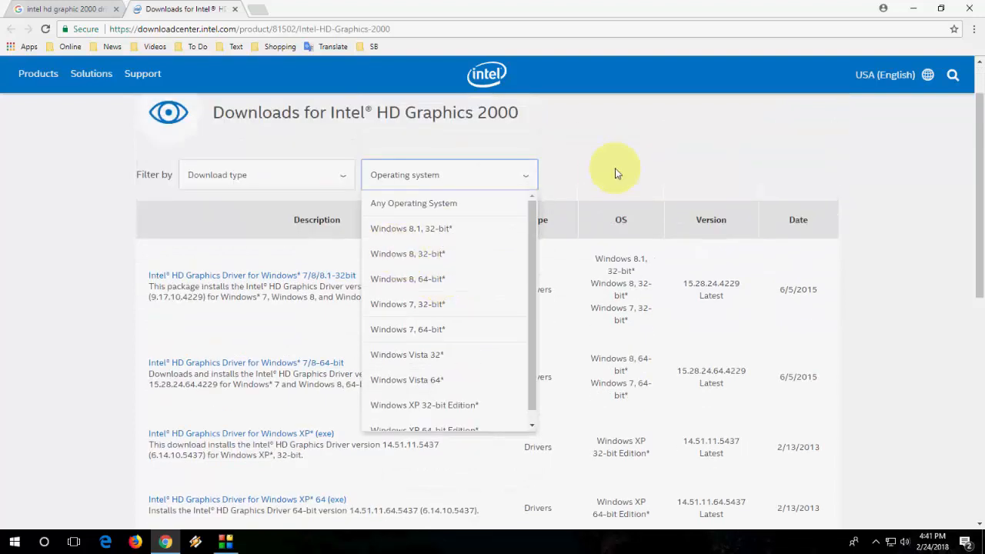
left_click(449, 175)
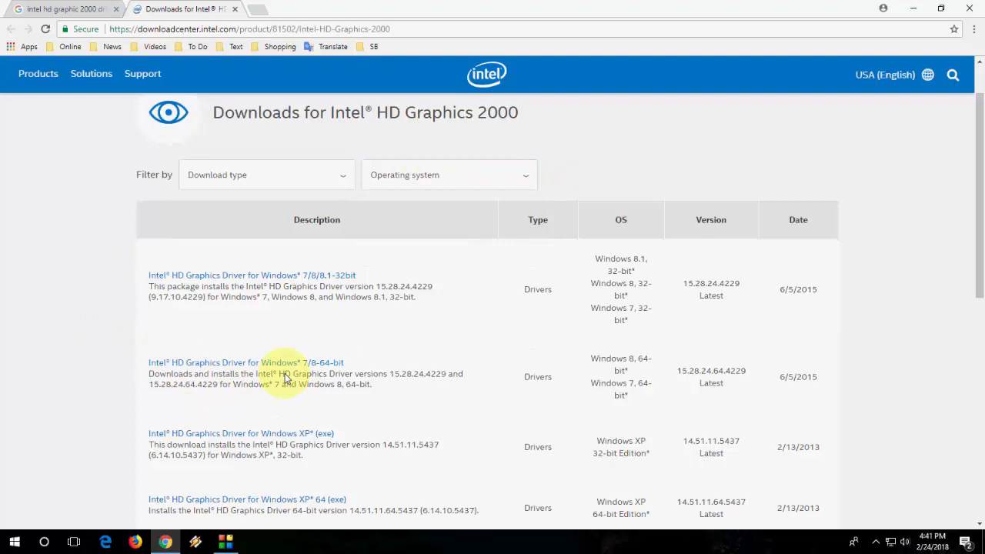
mouse_move(164, 363)
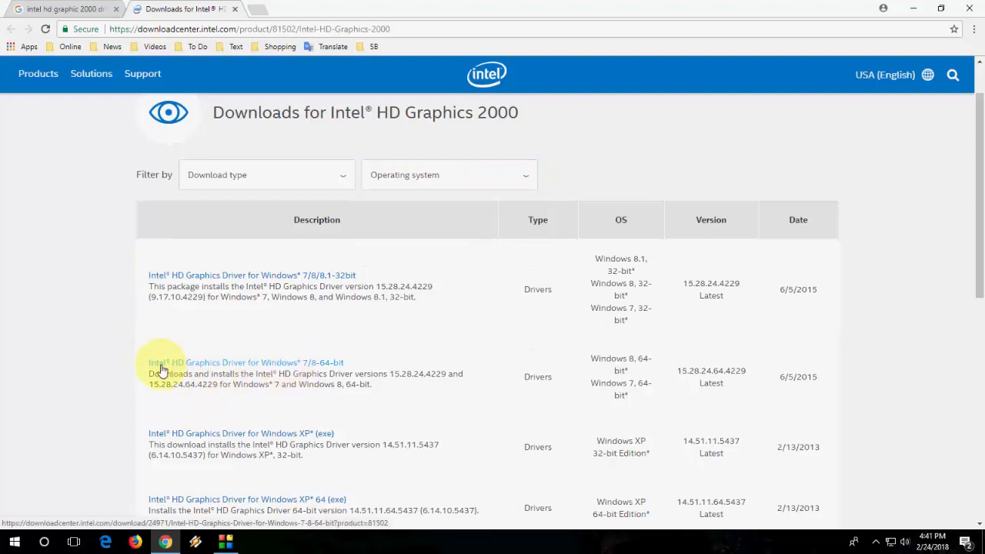
mouse_move(261, 370)
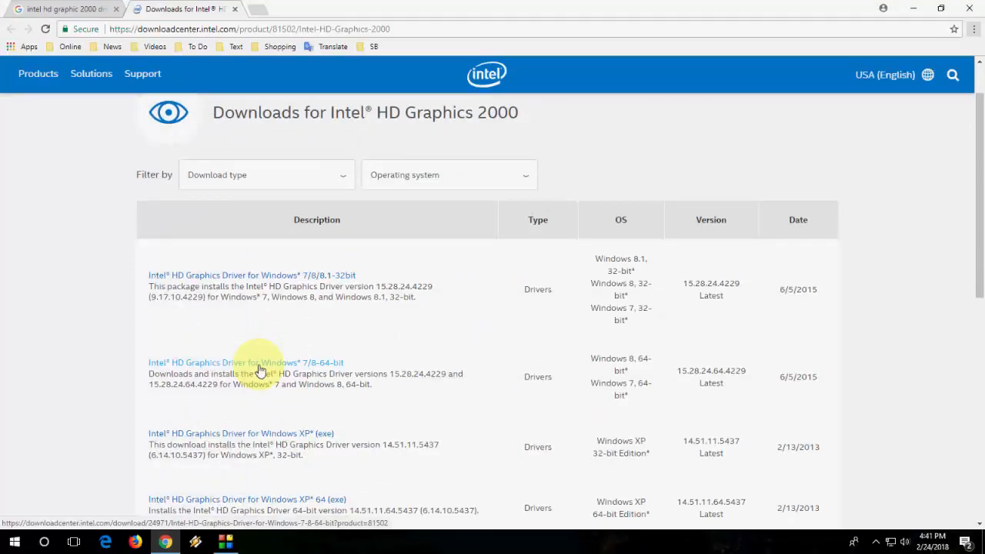
left_click(246, 362)
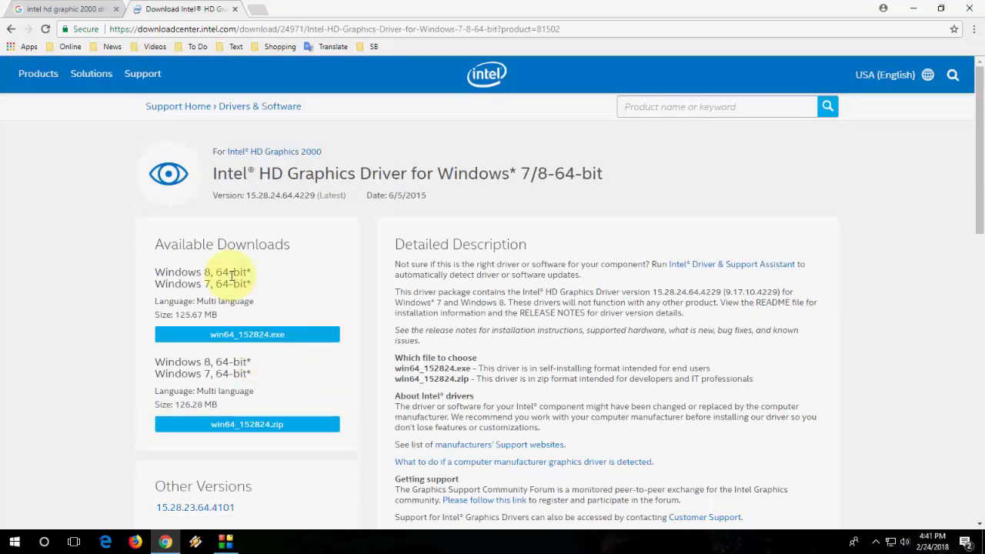
Step: Download the win64_152824.exe driver package from Available Downloads
left_click(247, 334)
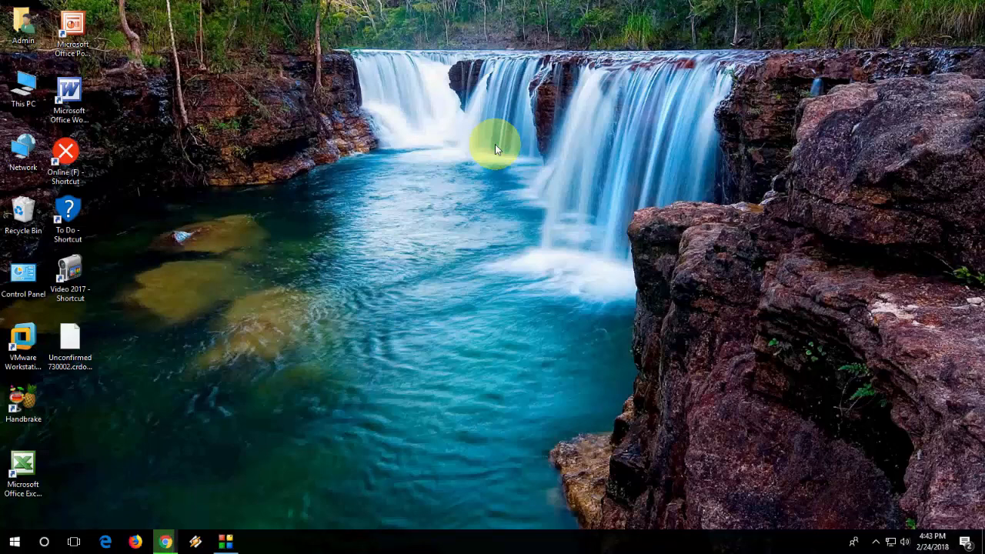
Step: Launch the win64_152824 installer icon from the desktop
left_click(165, 542)
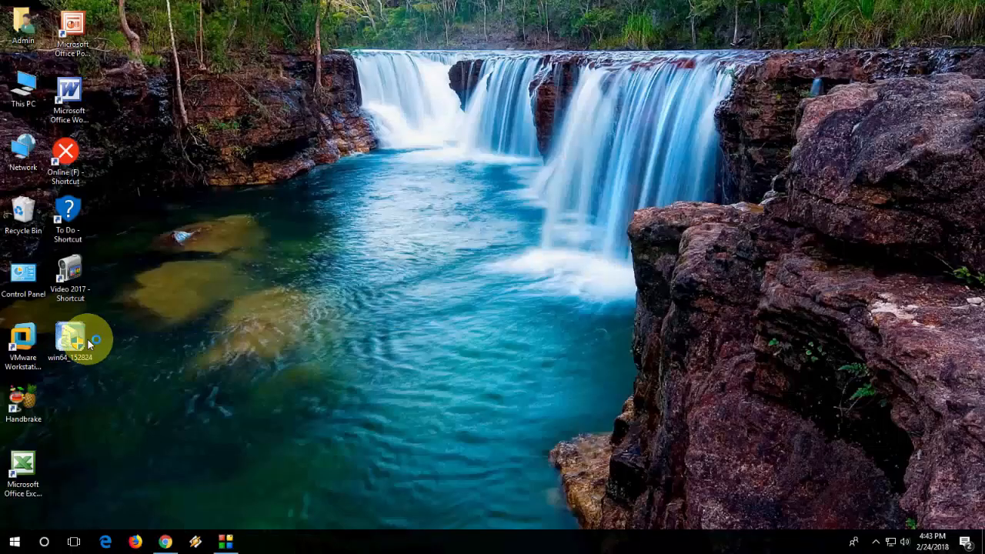
double_click(69, 336)
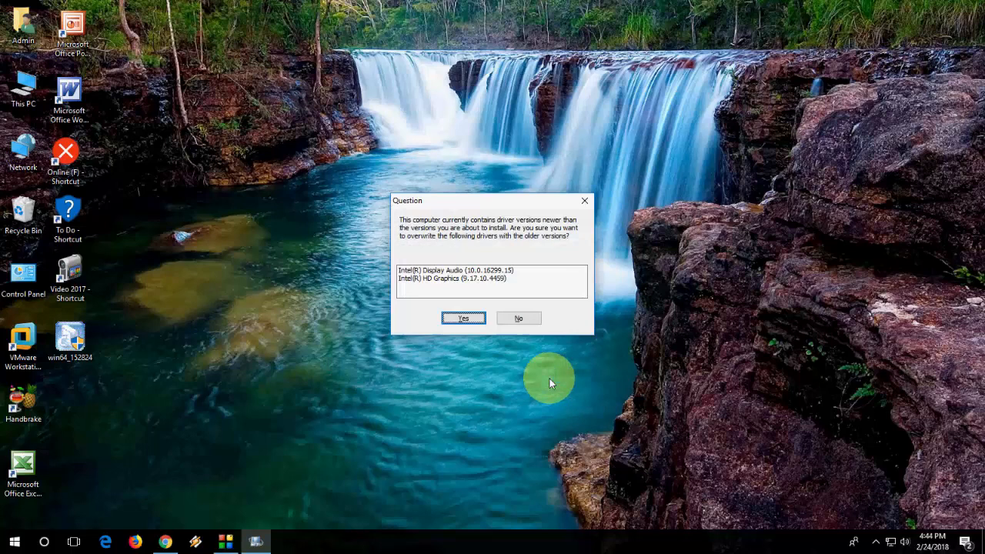
mouse_move(531, 360)
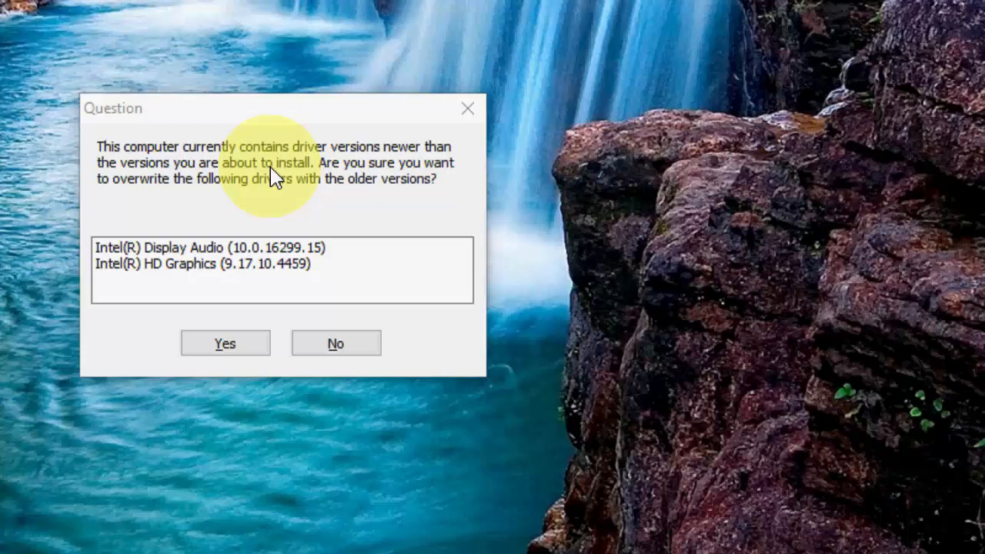
mouse_move(171, 196)
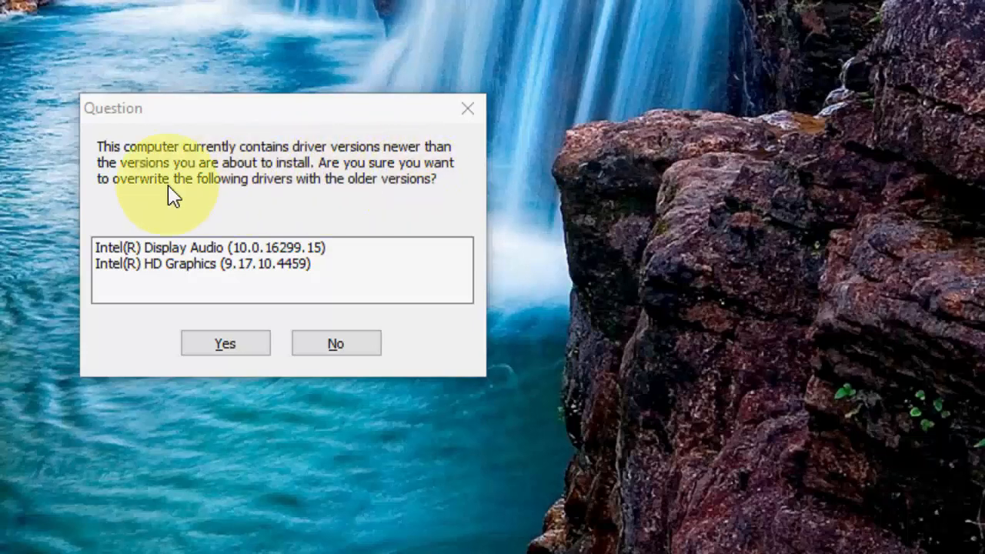
mouse_move(306, 208)
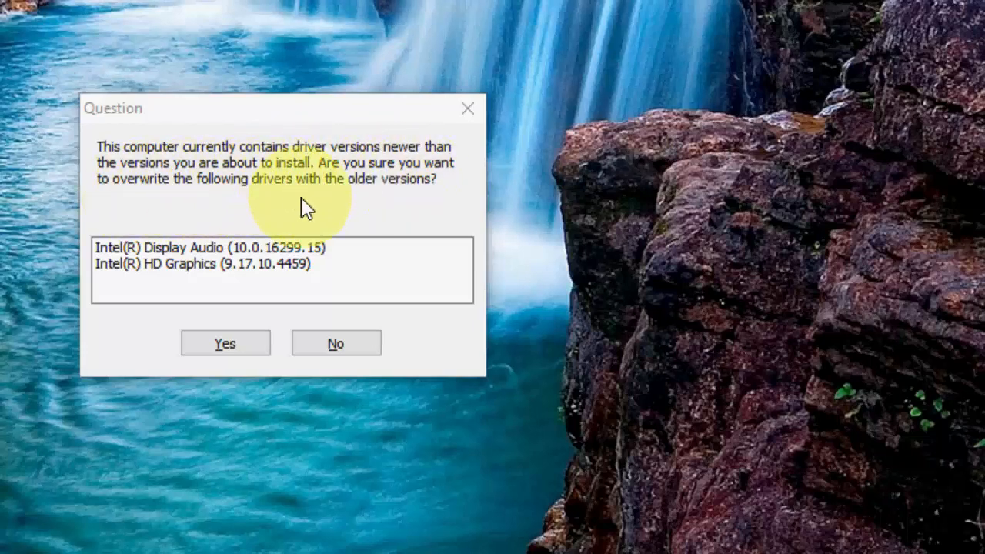
mouse_move(336, 343)
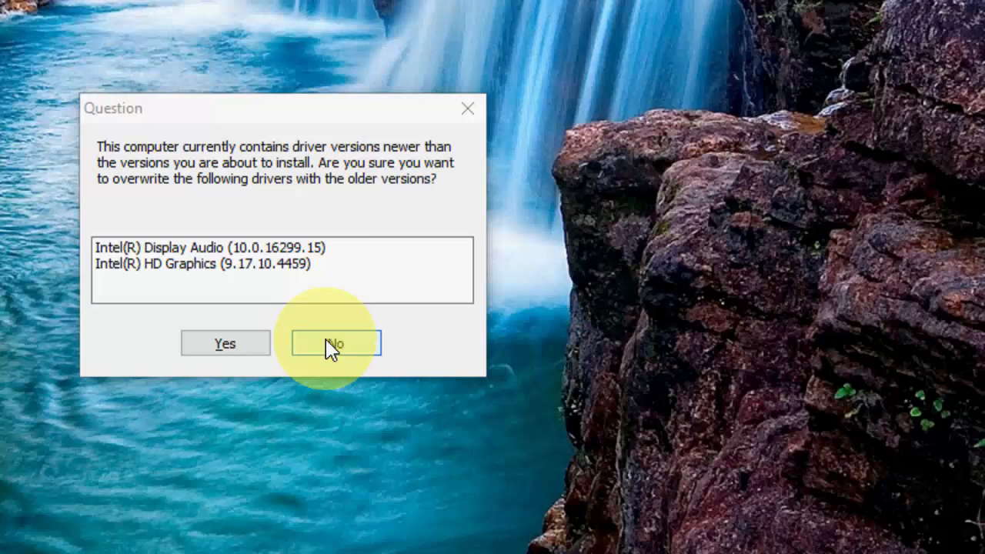
Step: Decline overwriting the newer drivers, then open Computer Management via This PC > Manage
left_click(333, 343)
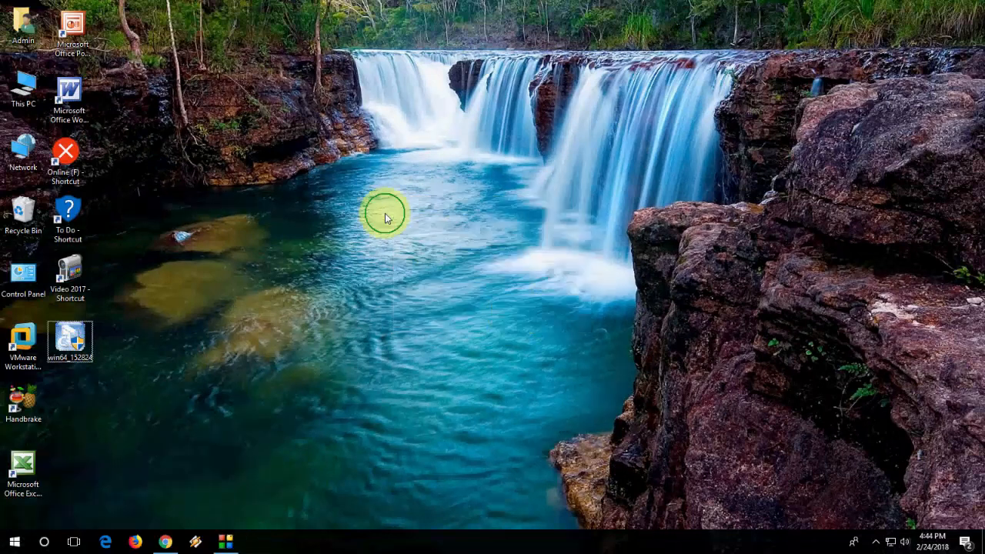
right_click(385, 216)
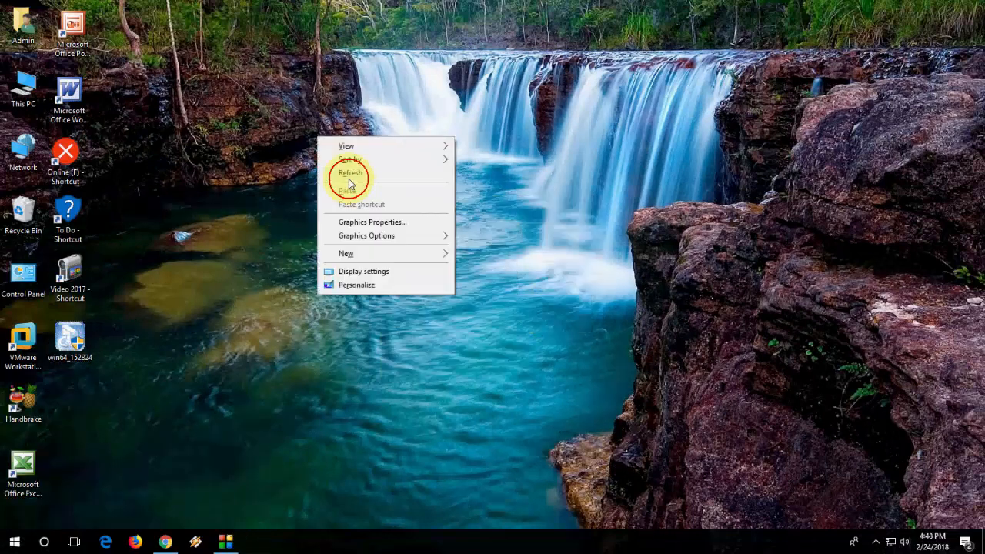
right_click(24, 85)
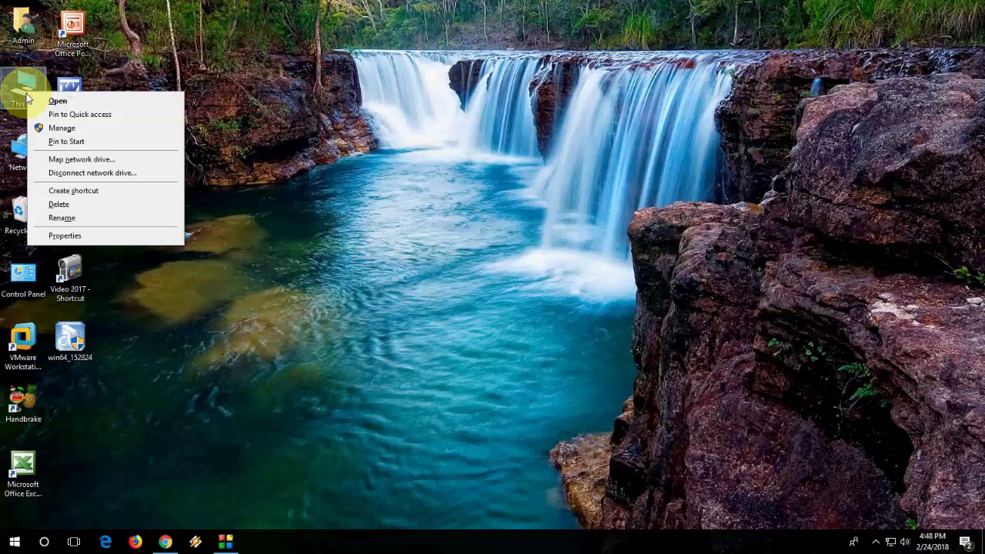
left_click(61, 127)
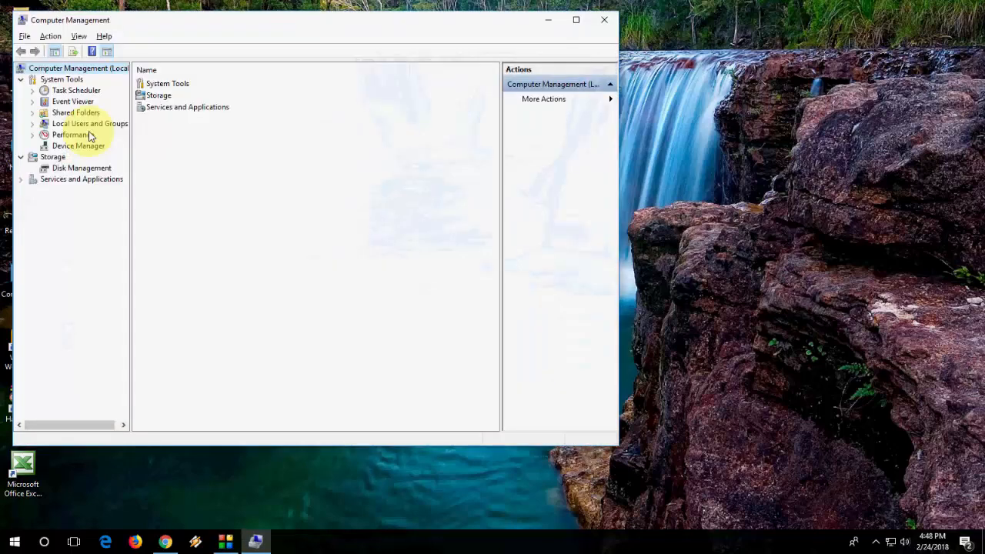
Step: In Device Manager, update Intel(R) HD Graphics by browsing and selecting driver 9.17.10.4459
left_click(77, 145)
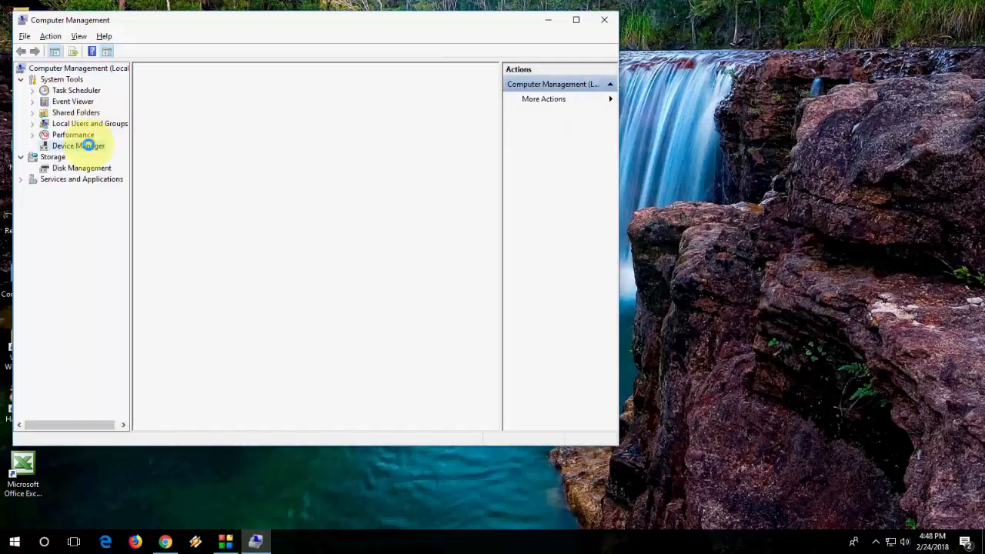
left_click(78, 145)
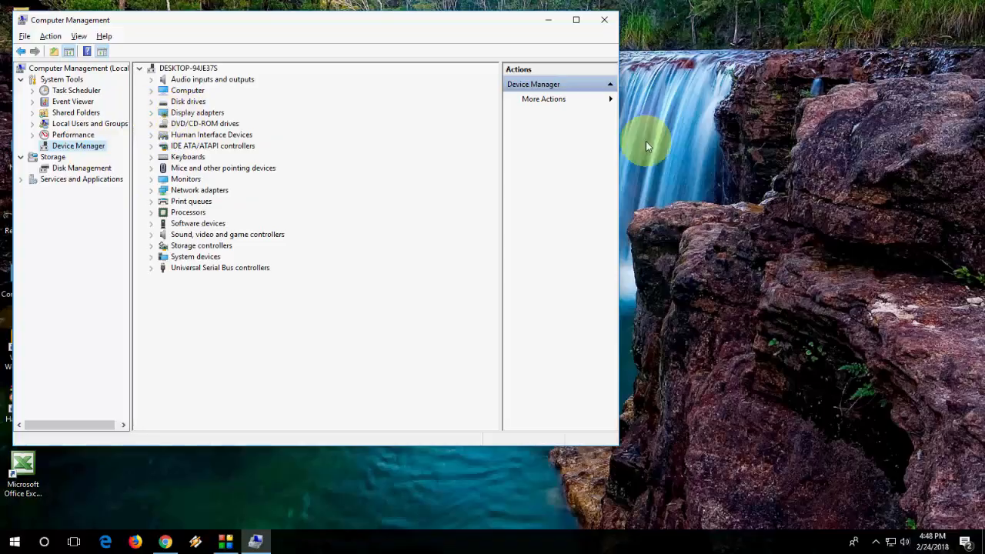
left_click(152, 112)
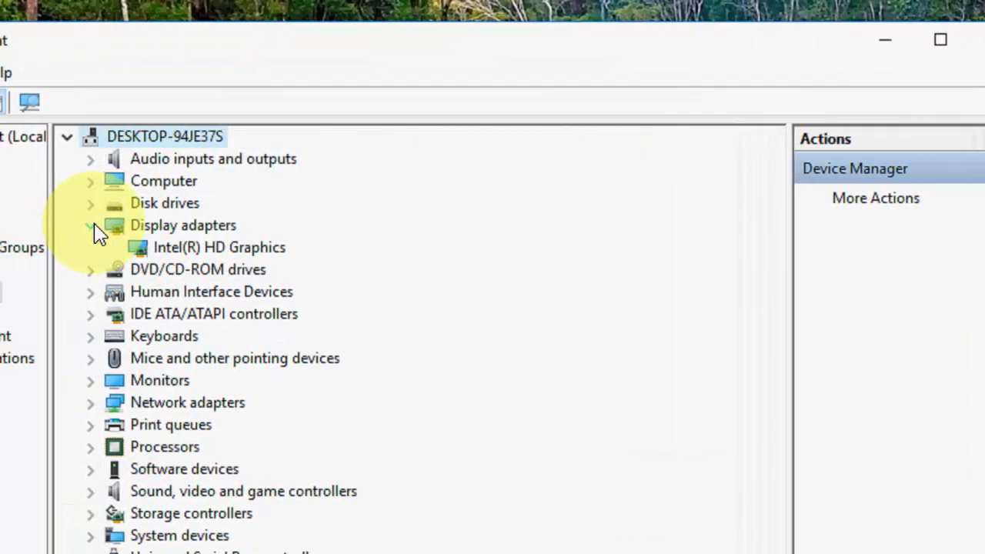
right_click(219, 247)
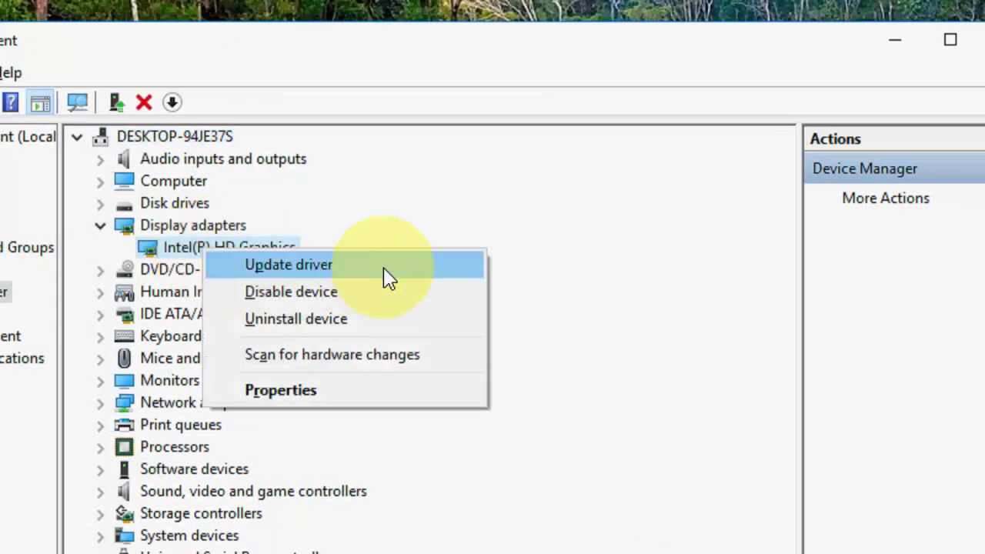
left_click(288, 264)
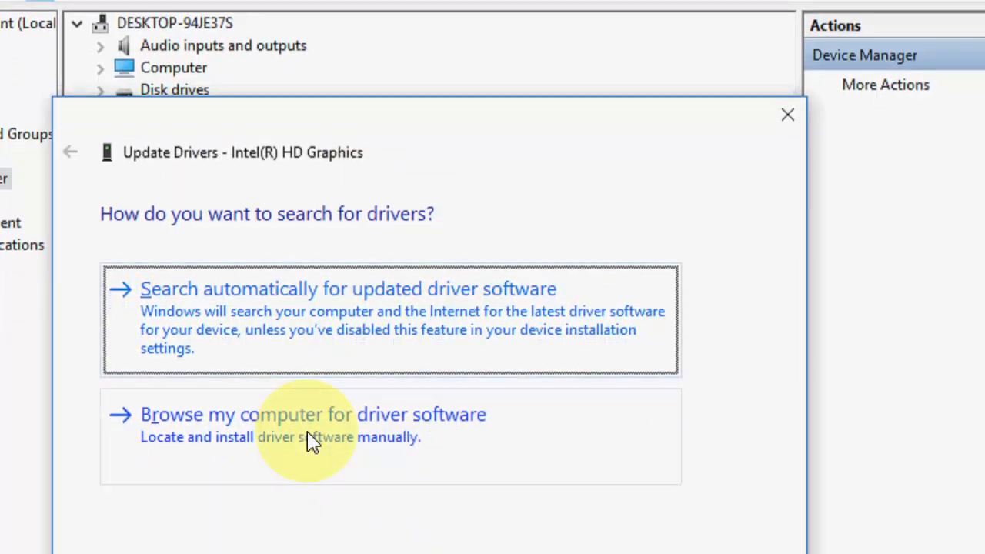
left_click(312, 414)
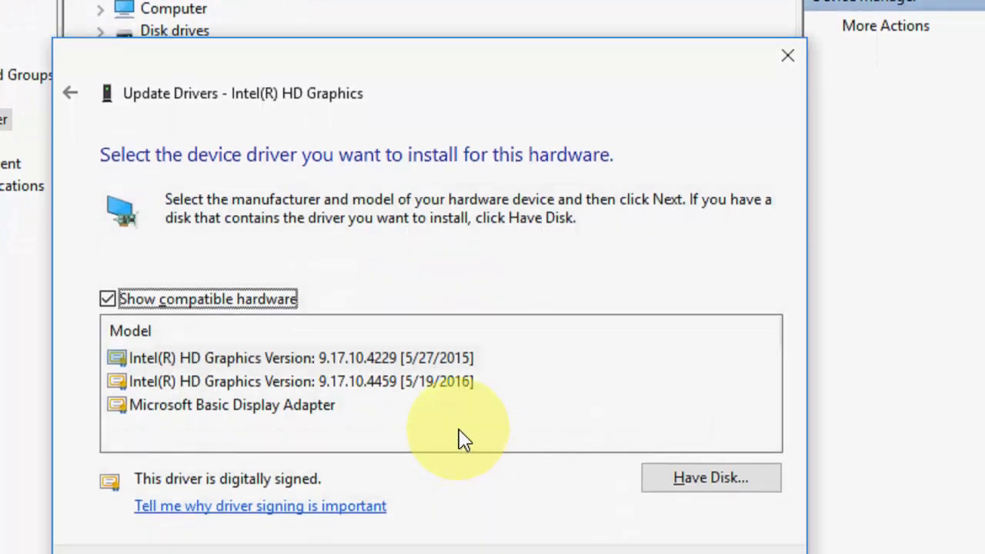
mouse_move(408, 400)
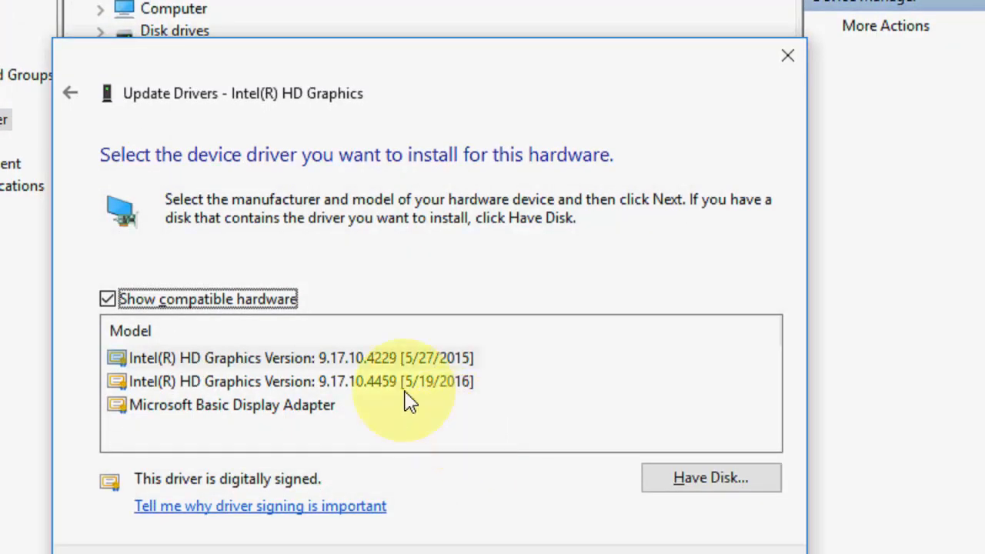
mouse_move(443, 377)
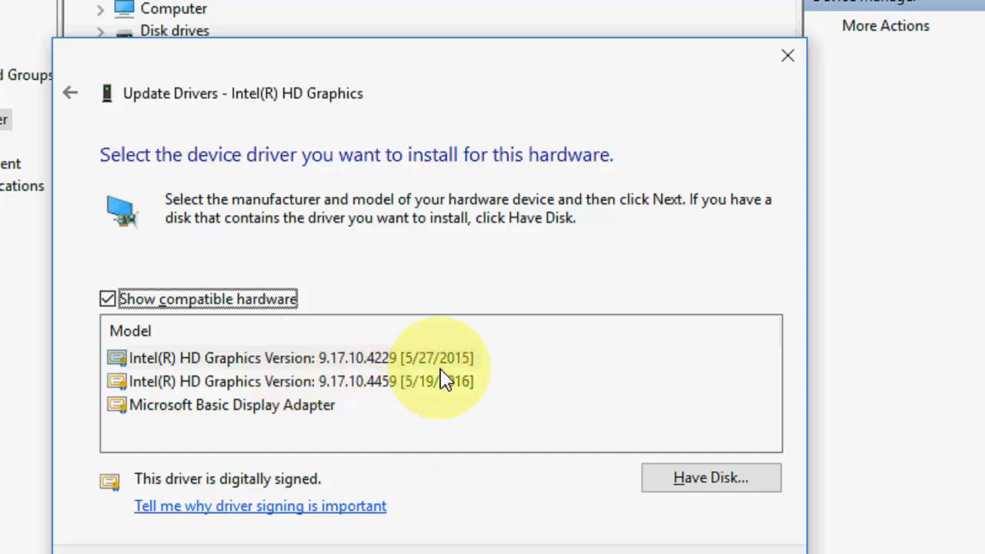
left_click(300, 381)
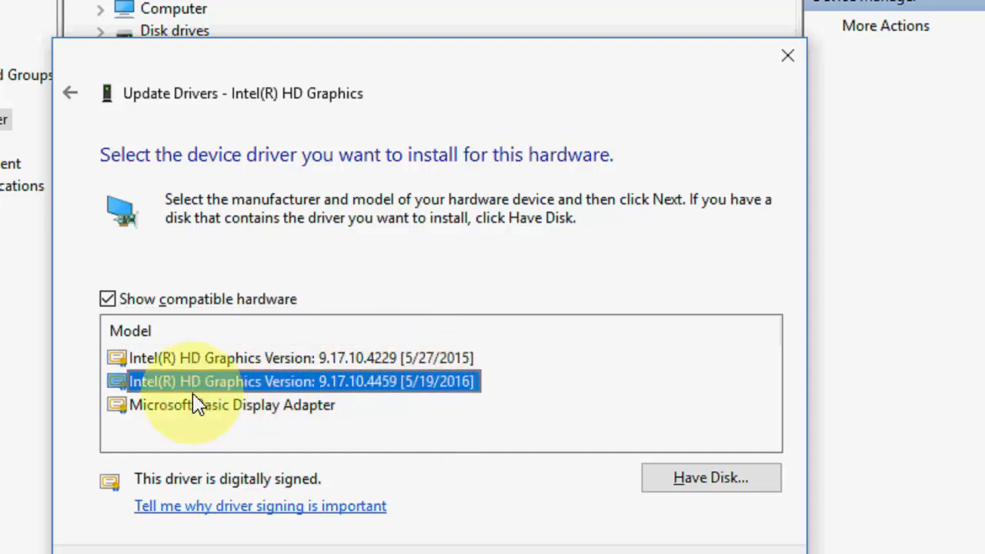
mouse_move(419, 396)
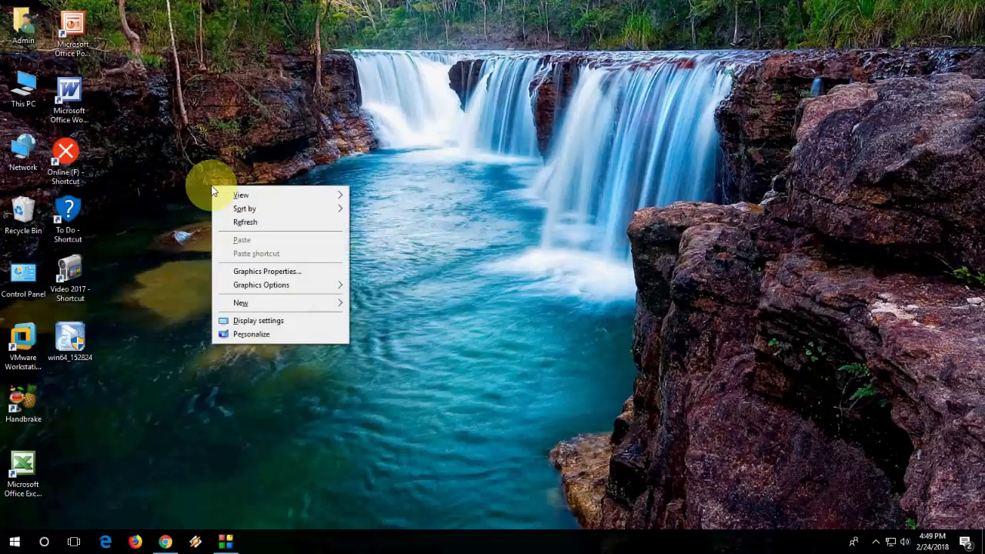
Step: Choose Graphics Properties... from the desktop right-click menu
left_click(259, 321)
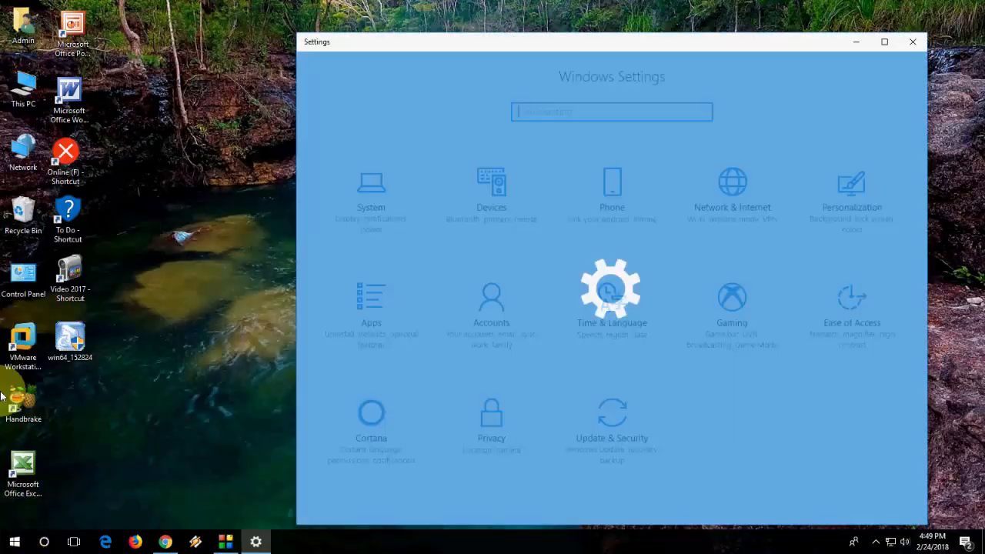
right_click(398, 231)
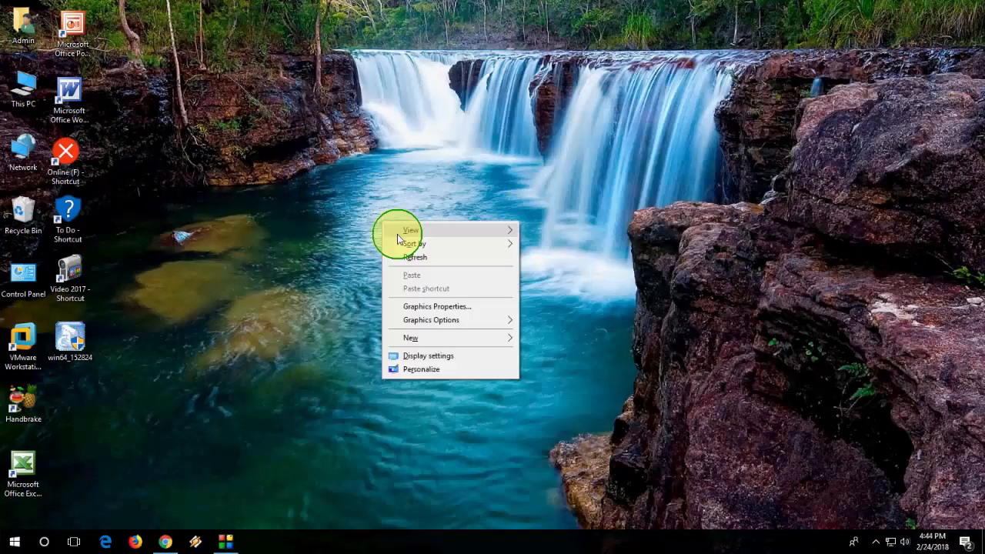
left_click(269, 254)
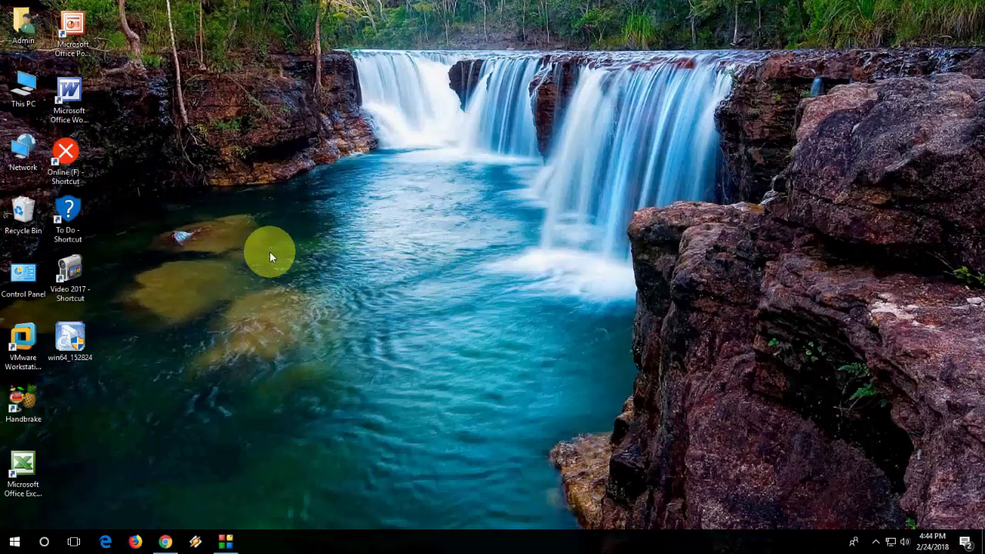
mouse_move(338, 147)
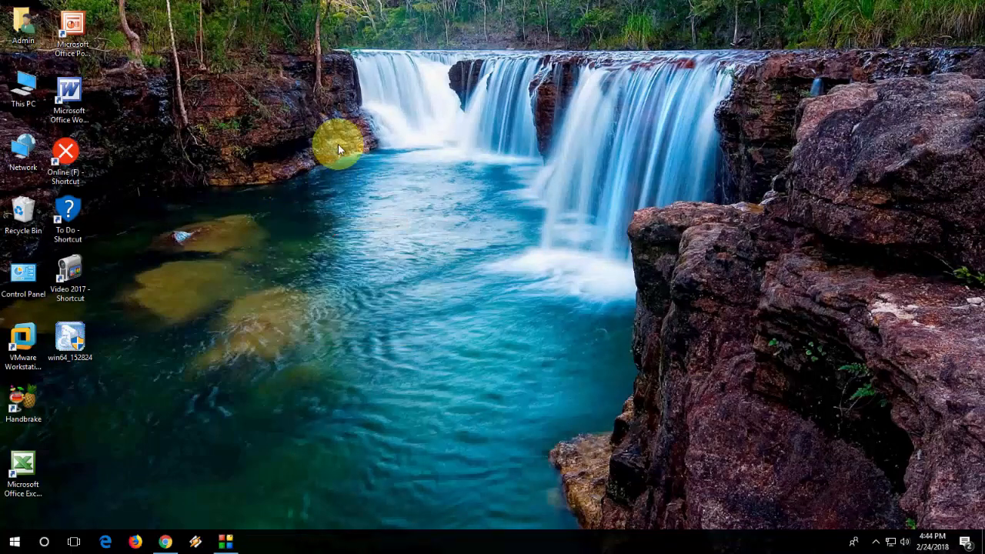
right_click(343, 149)
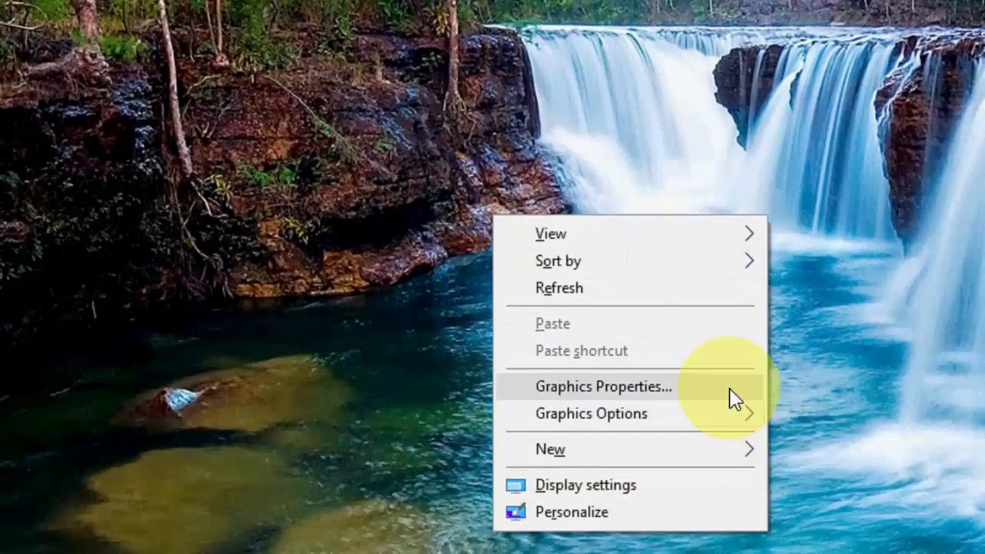
left_click(602, 386)
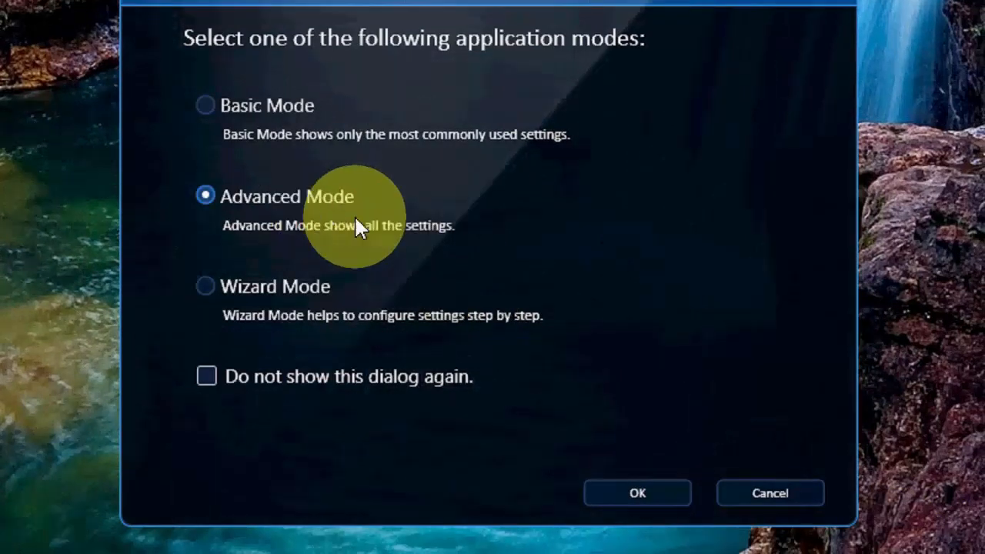
Step: Enter Advanced Mode and keep the display at 1600 x 900, 32 Bit, 60p Hz
left_click(637, 492)
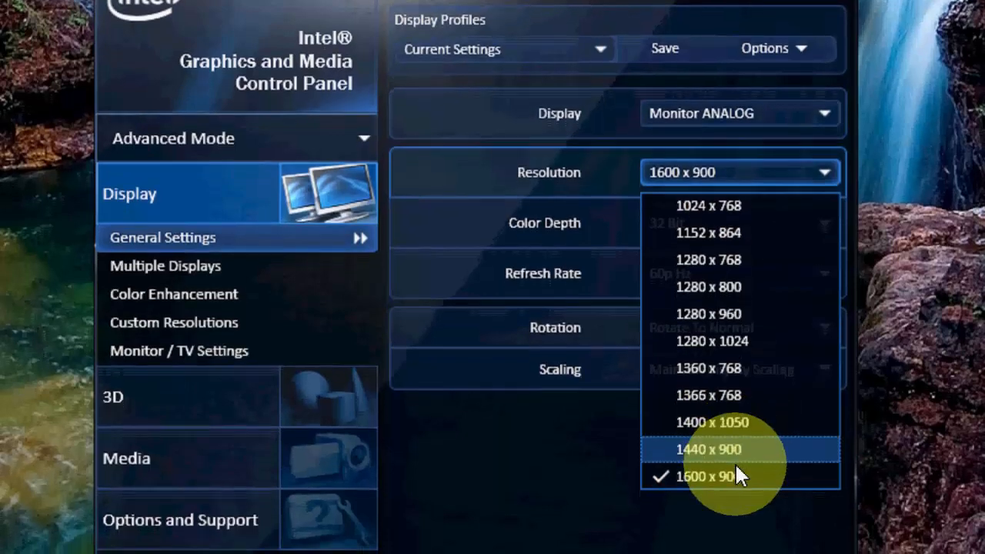
left_click(705, 475)
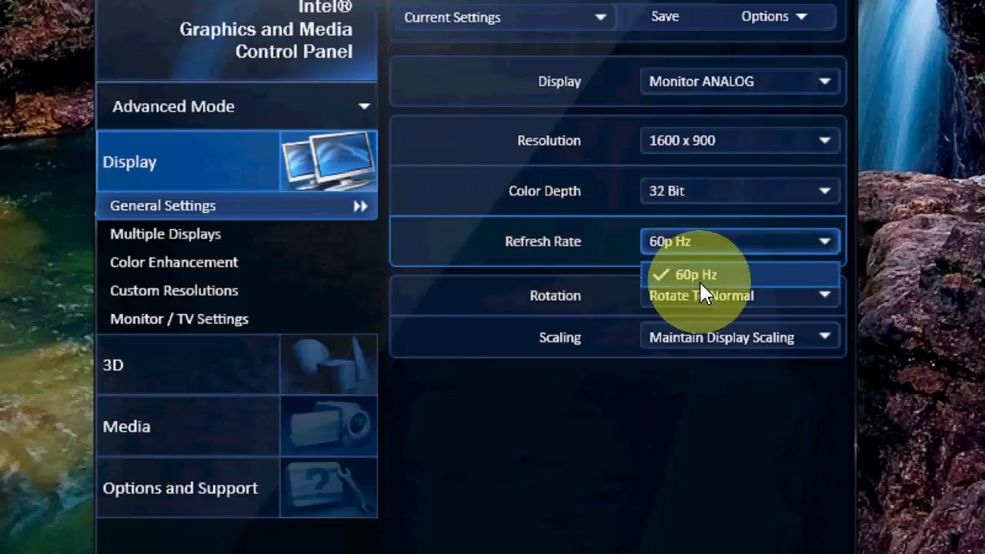
left_click(696, 275)
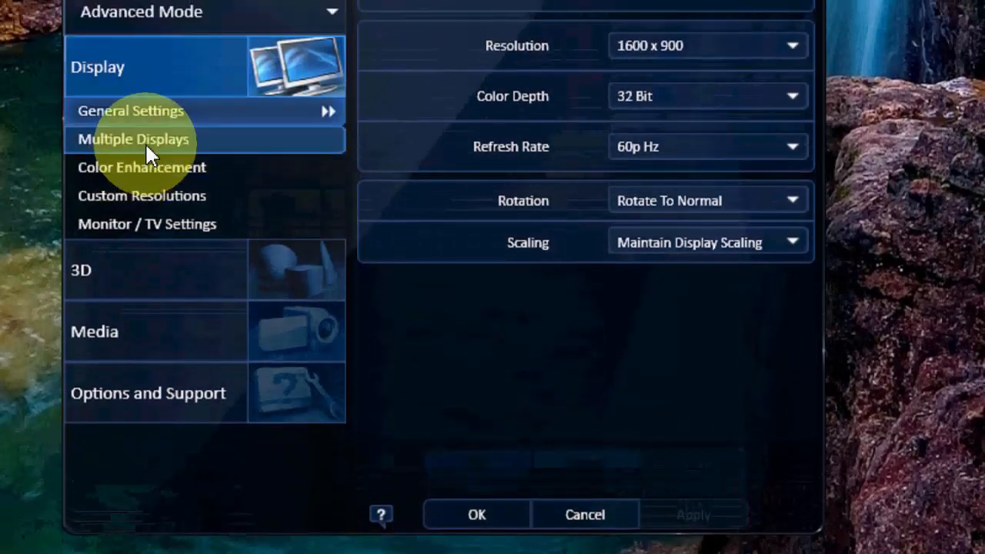
Step: Open Display Color Enhancement and nudge the Contrast slider
left_click(140, 167)
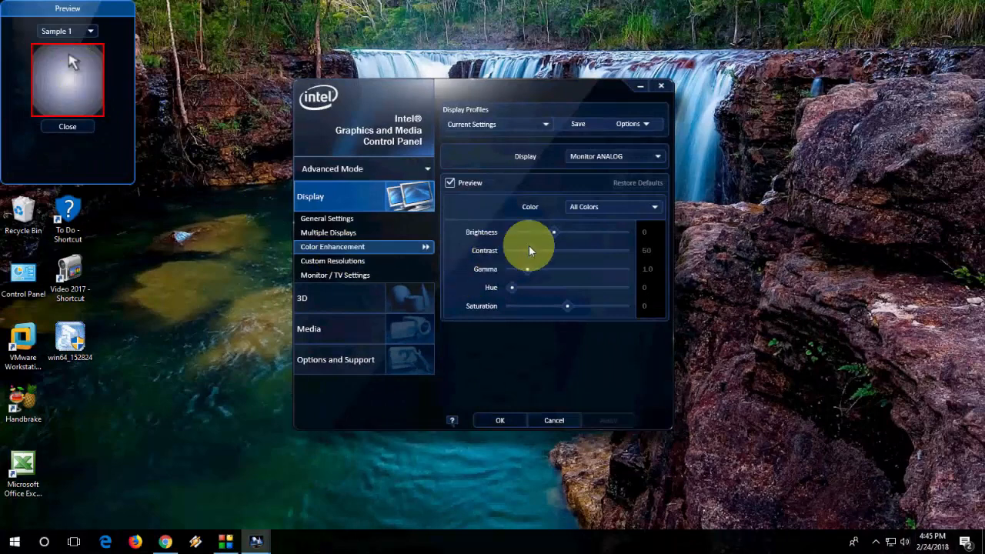
left_click_drag(554, 231, 544, 232)
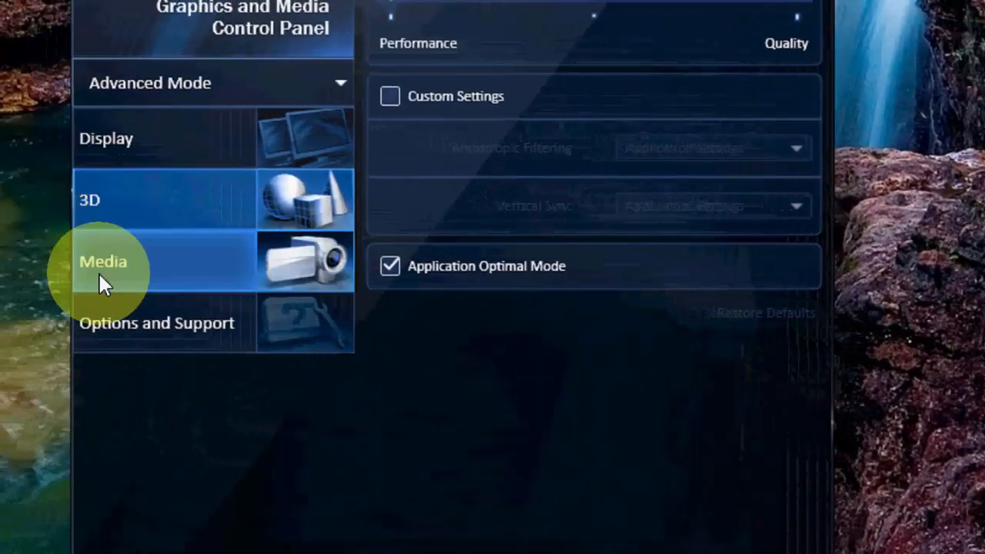
Step: Adjust media contrast, hue and saturation, and turn on Total Color Correction
left_click(103, 261)
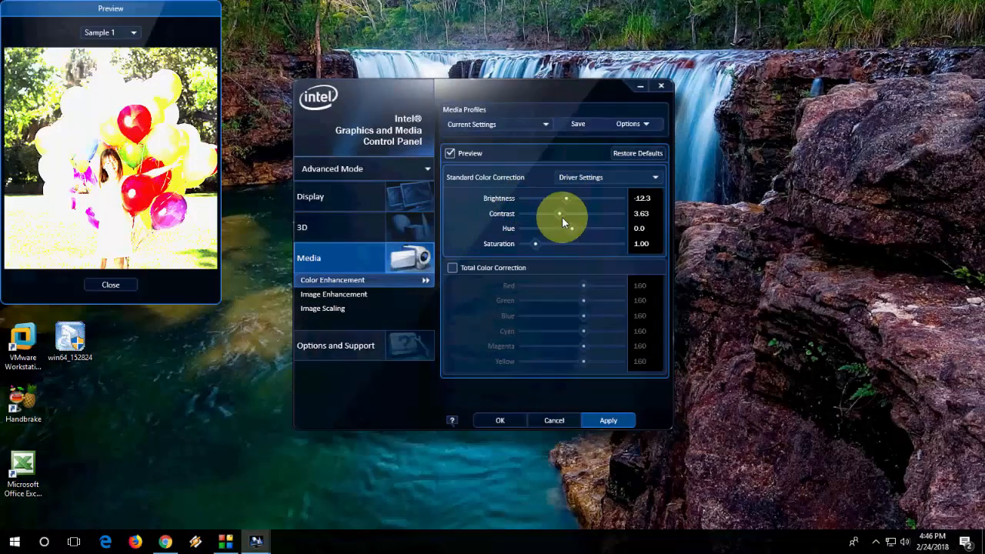
left_click_drag(560, 217, 546, 235)
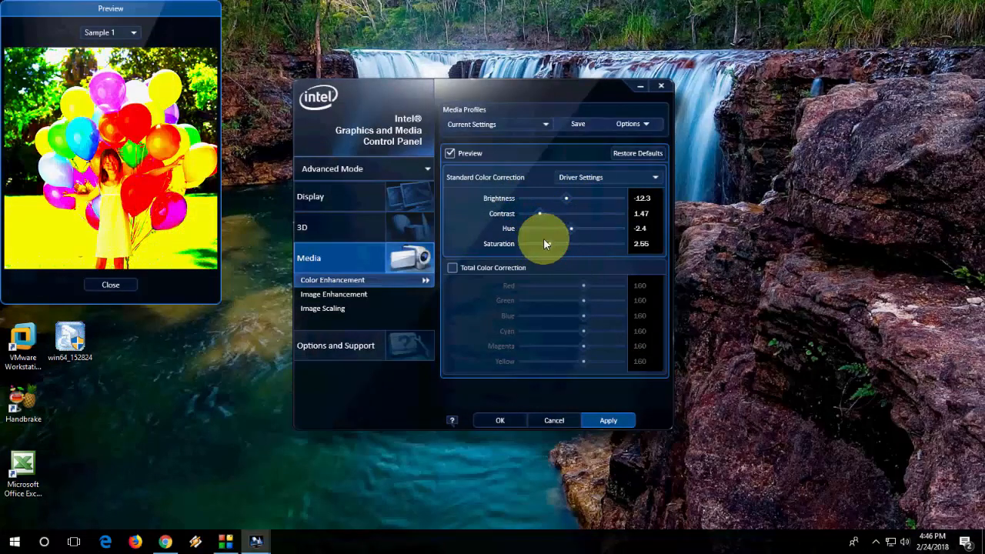
left_click(452, 267)
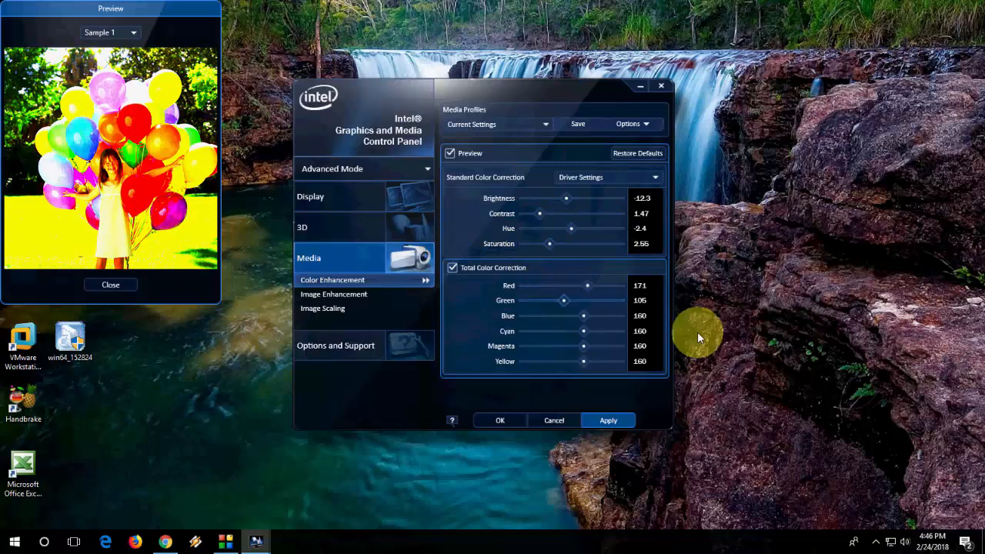
Step: Set Image Enhancement noise reduction to Driver Custom Settings and adjust noise reduction and sharpness
left_click(334, 294)
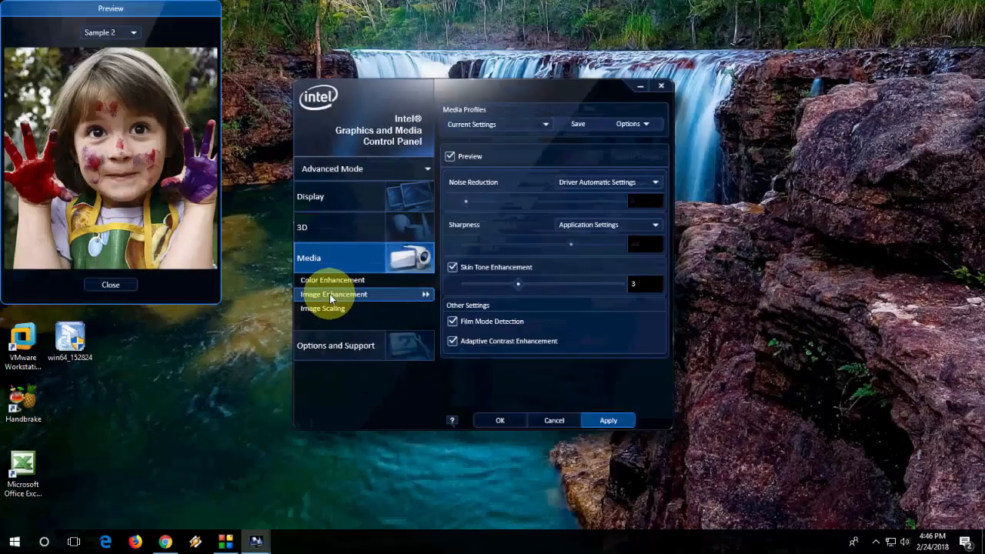
left_click(655, 182)
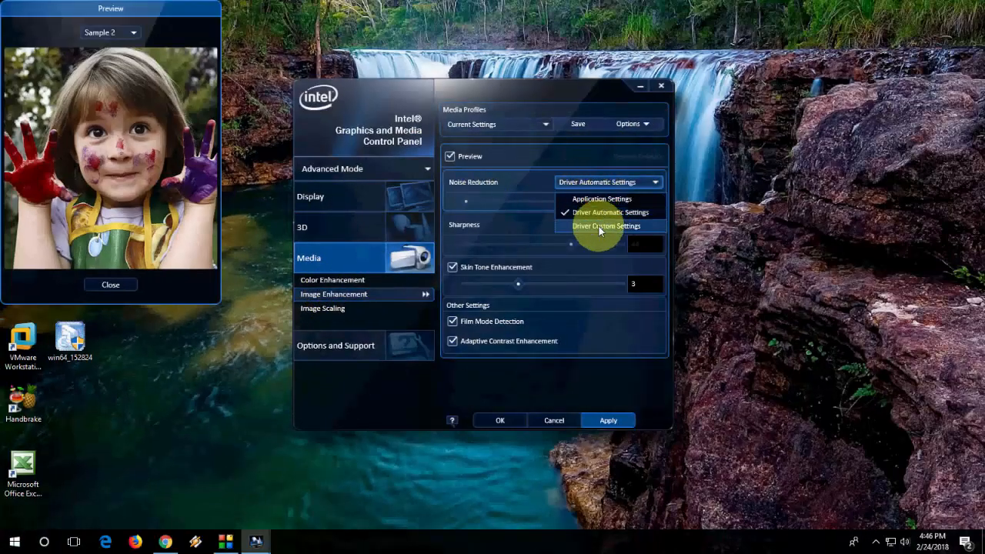
left_click(607, 226)
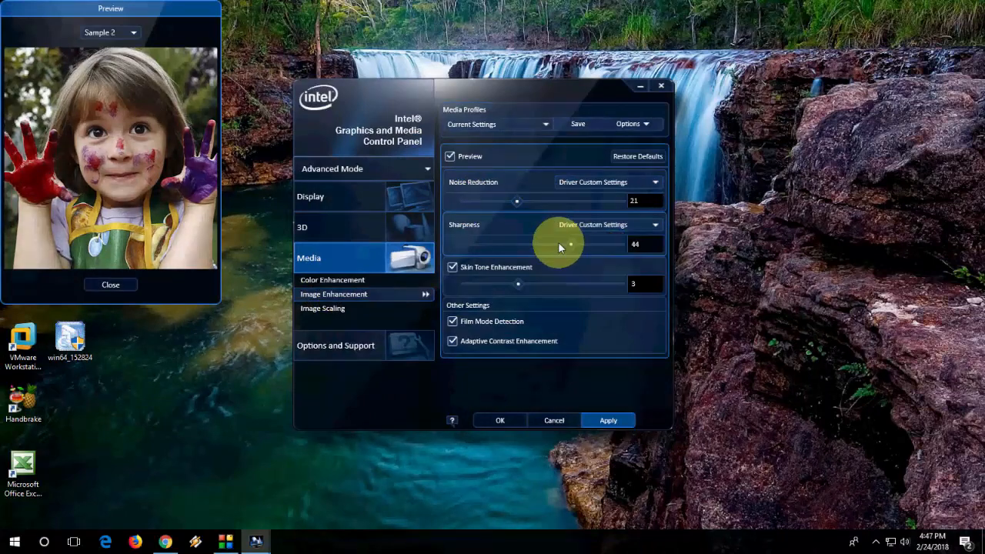
left_click_drag(571, 244, 503, 244)
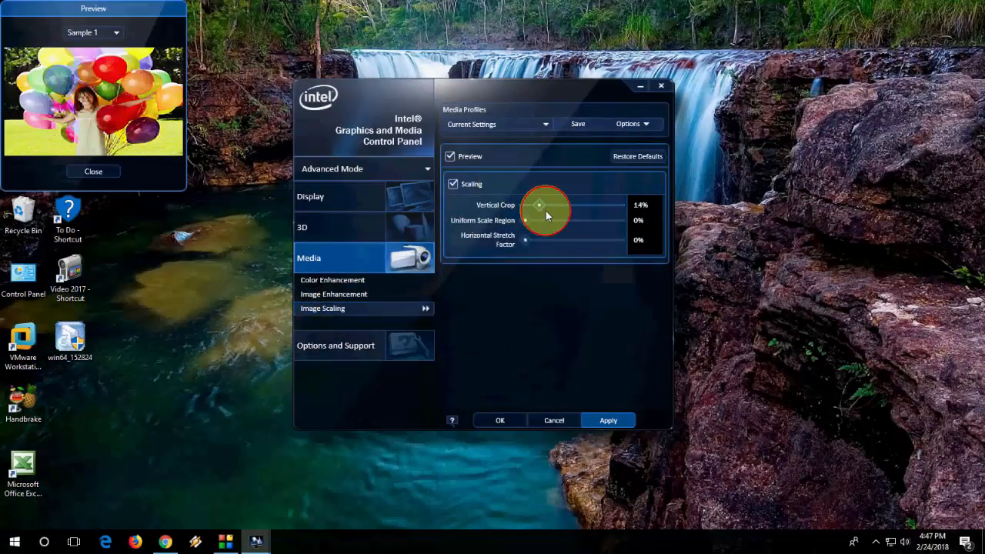
Step: View the Hot Key Manager under Options and Support, then cancel out of the control panel
left_click(336, 345)
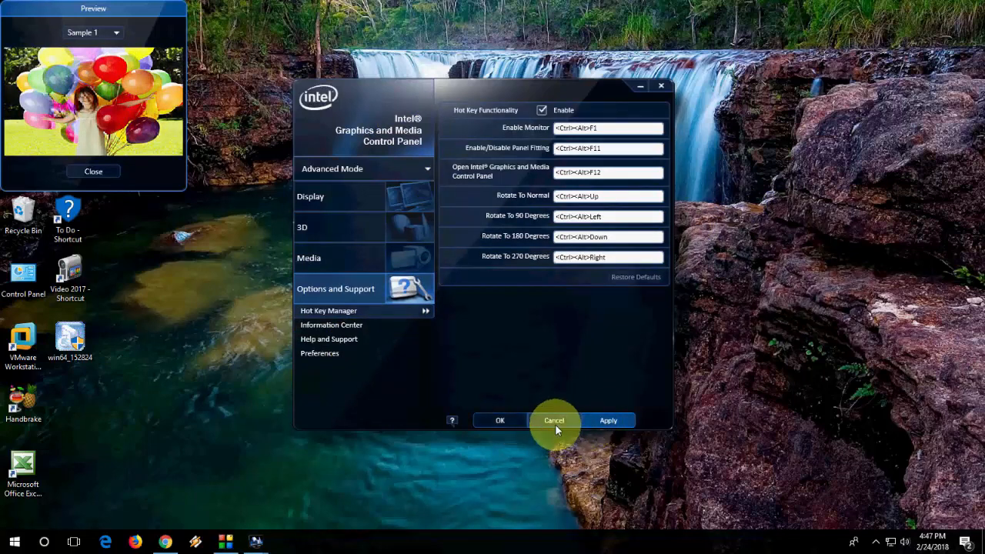
left_click(554, 420)
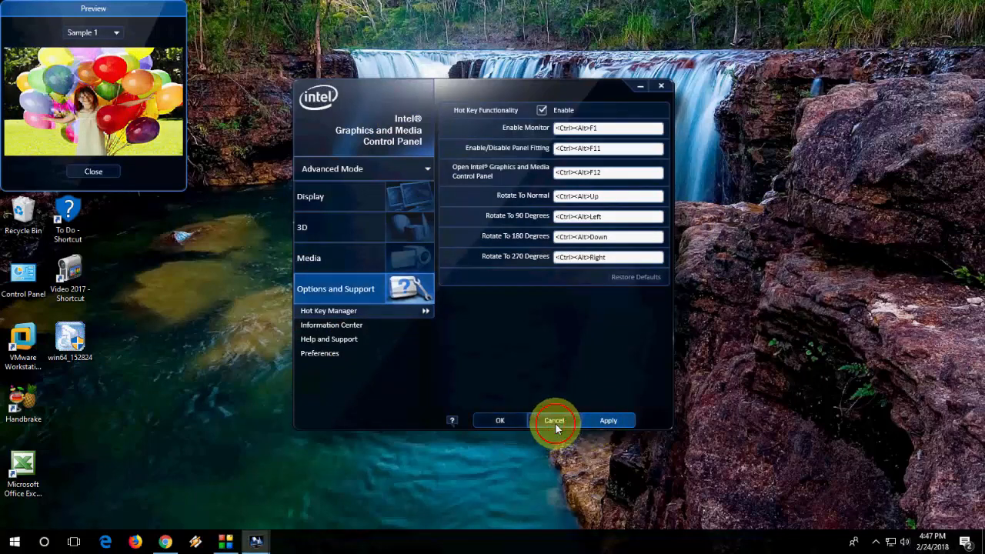
left_click(555, 421)
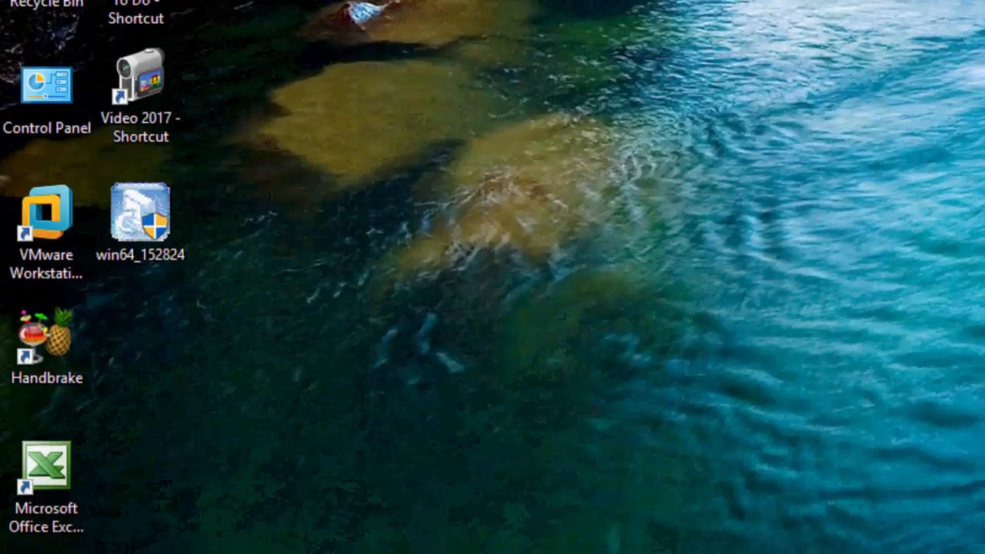
Step: Search the Start menu for "advance system" to open View advanced system settings
left_click(15, 545)
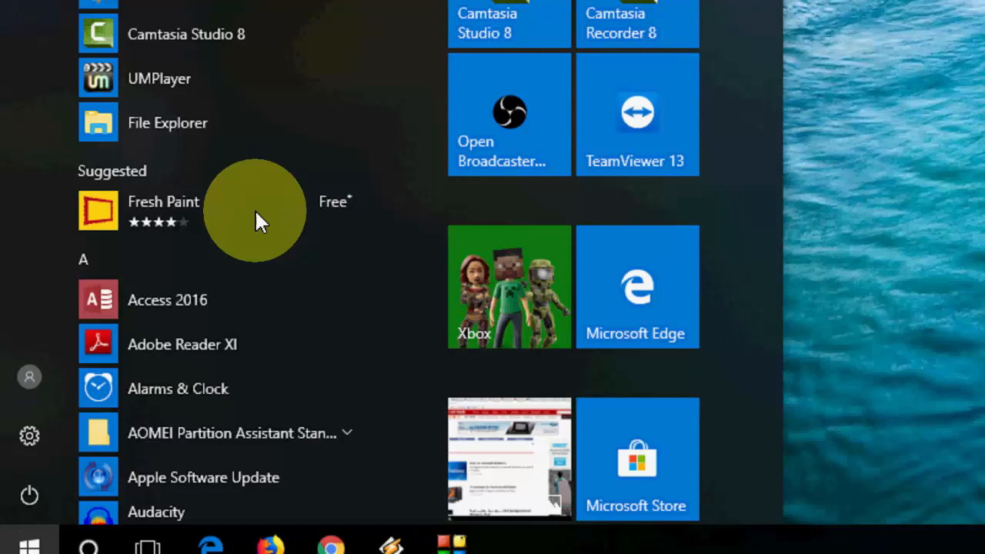
type("advance")
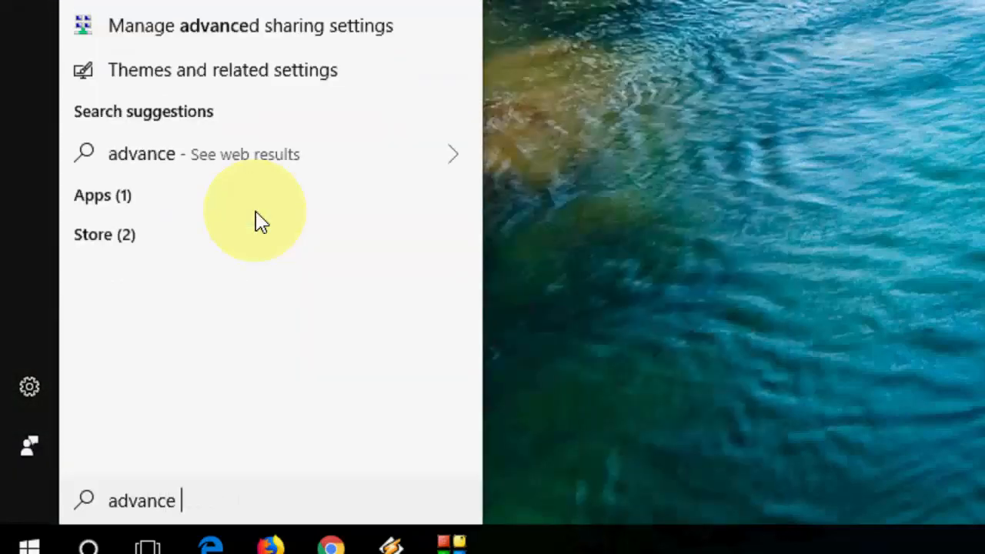
type("system")
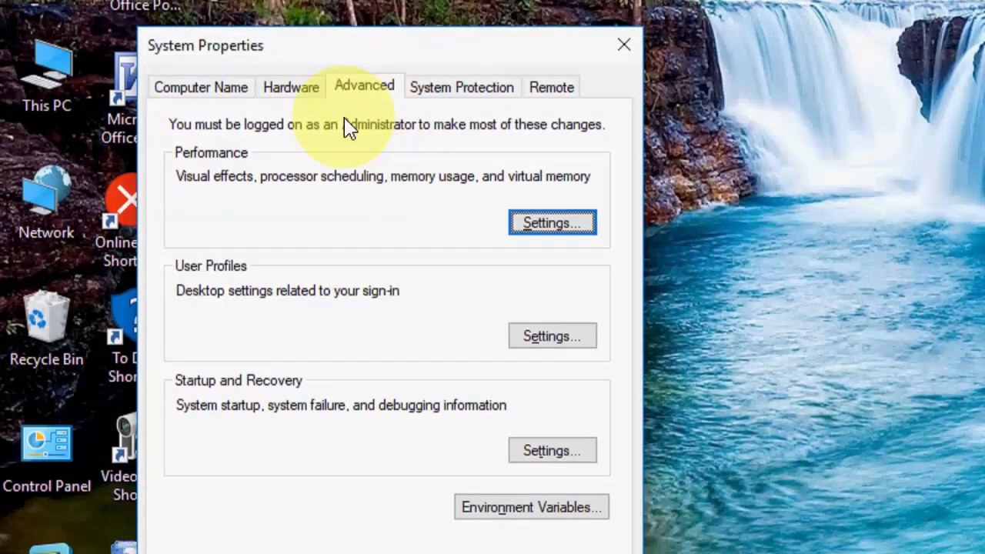
Step: Choose Adjust for best performance in Performance Options and confirm with OK
left_click(552, 222)
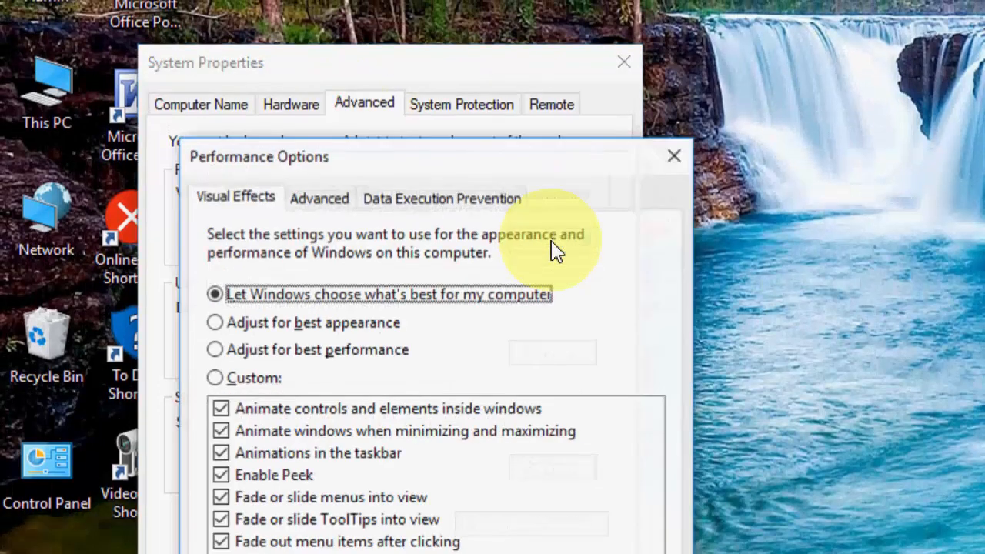
mouse_move(277, 335)
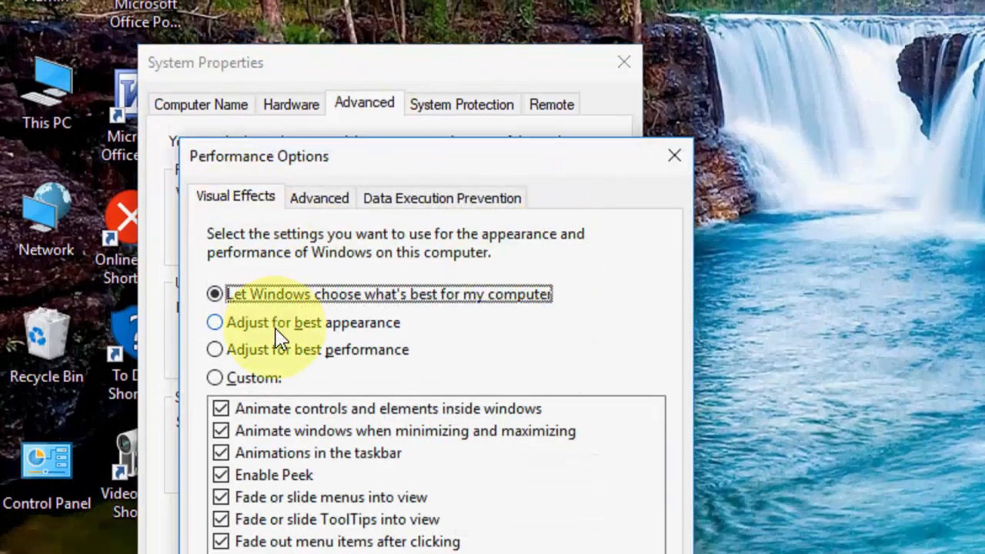
left_click(216, 349)
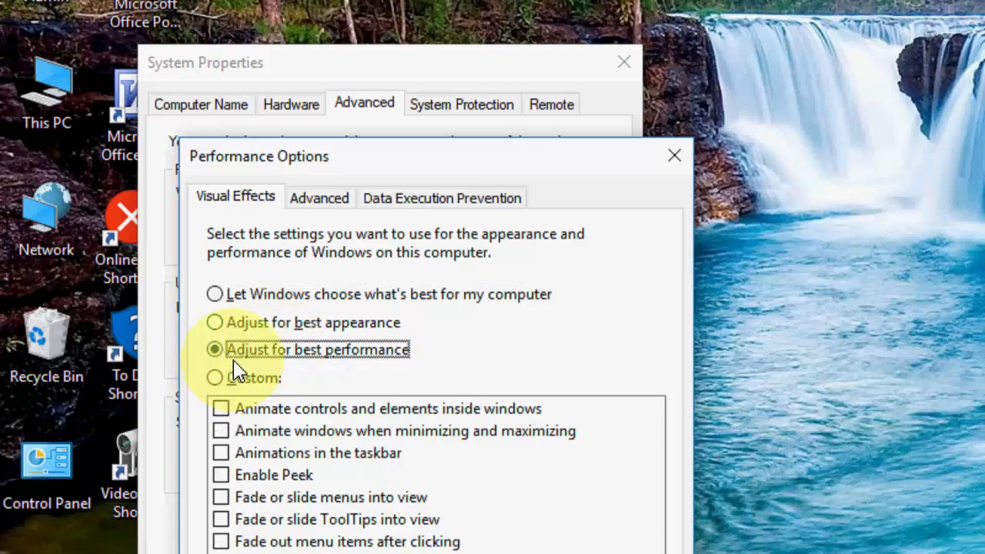
mouse_move(293, 373)
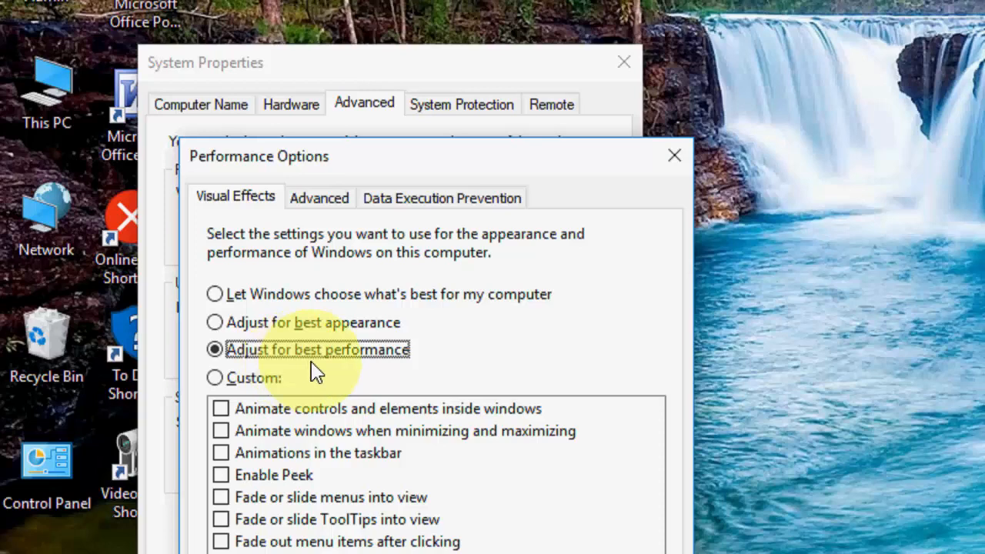
mouse_move(393, 406)
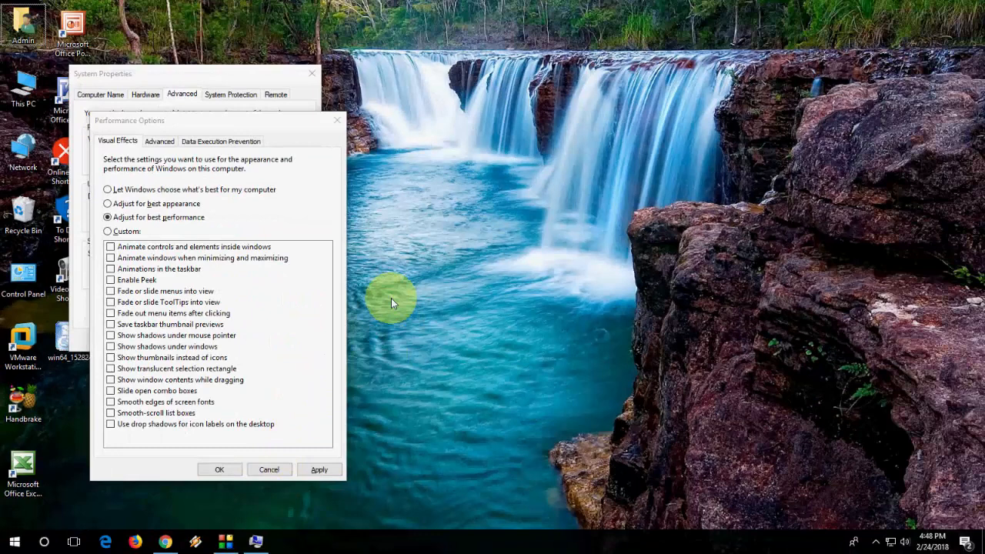
left_click(219, 470)
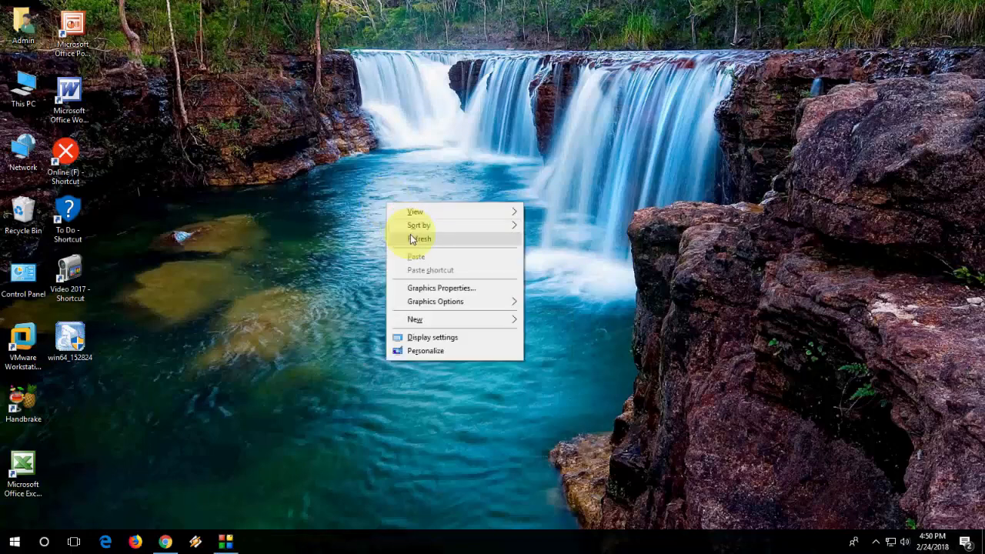
left_click(421, 239)
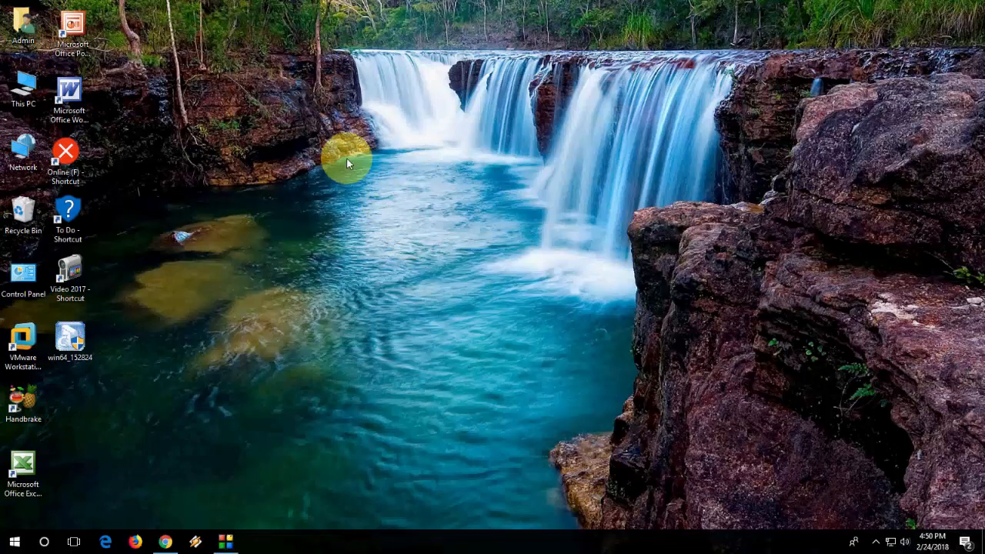
right_click(347, 162)
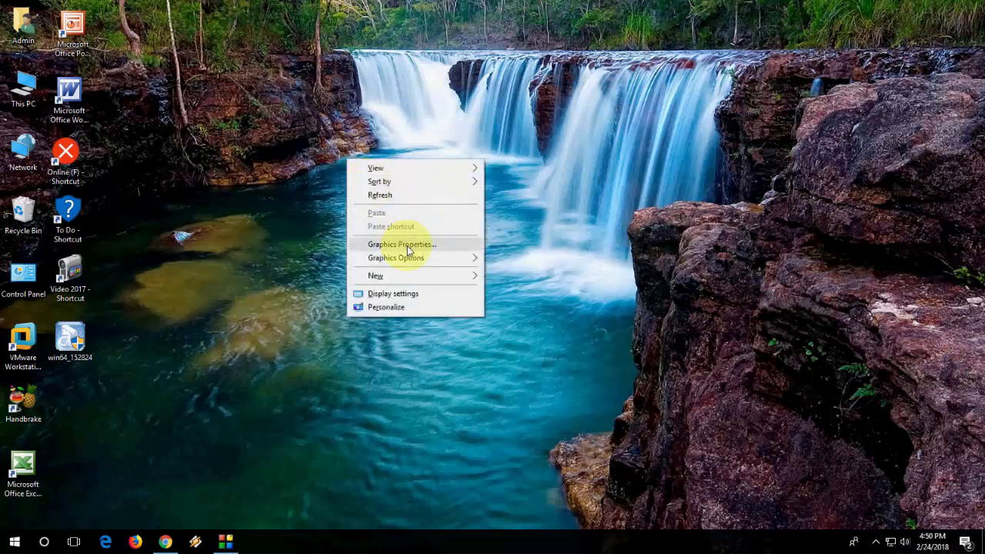
left_click(379, 195)
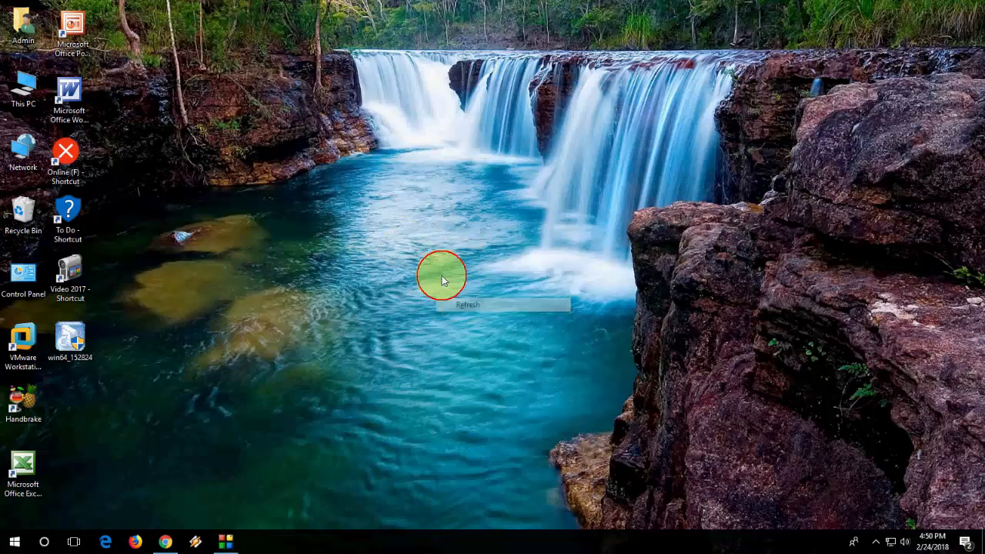